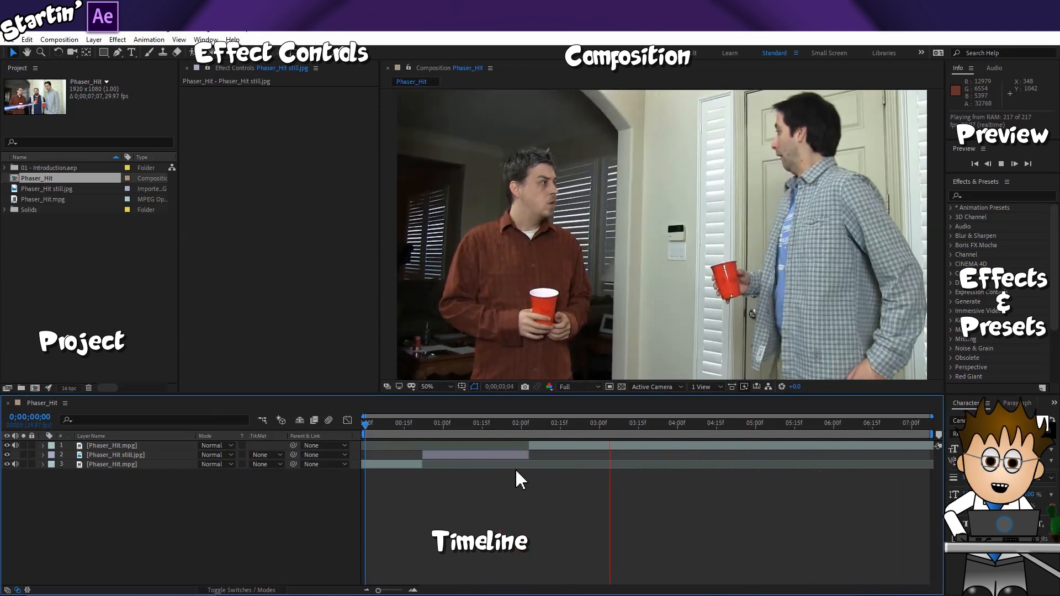
Jump the current-time indicator to 0;00;00;21, the frame showing all three men
click(440, 423)
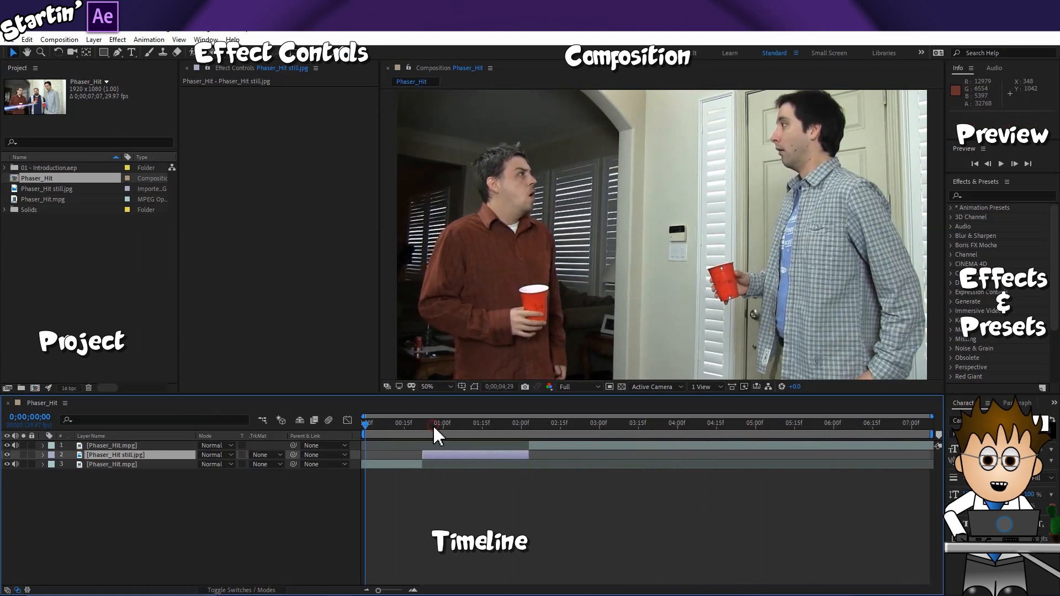
click(111, 465)
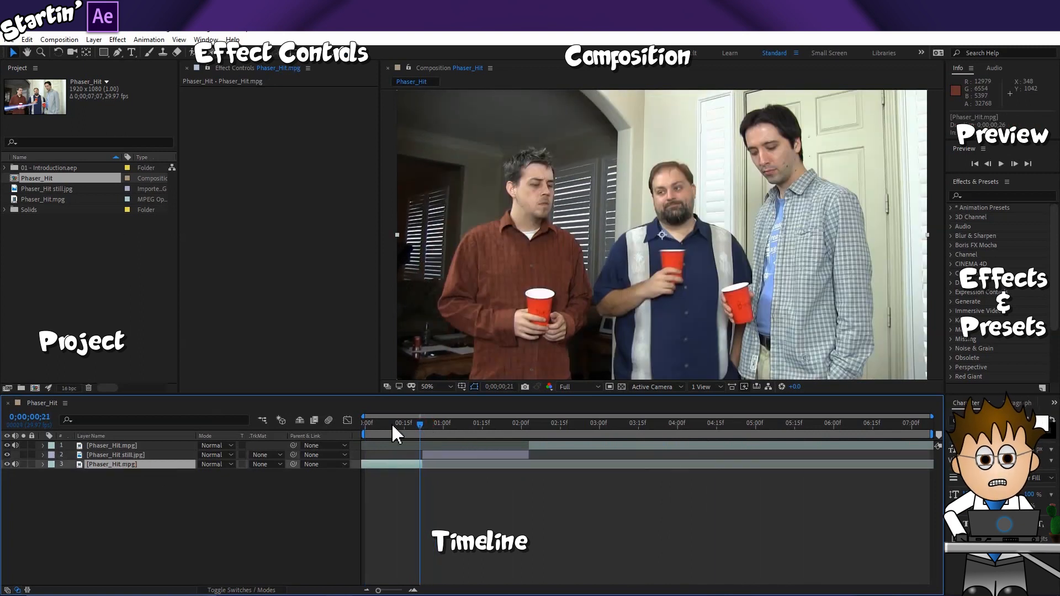
click(58, 40)
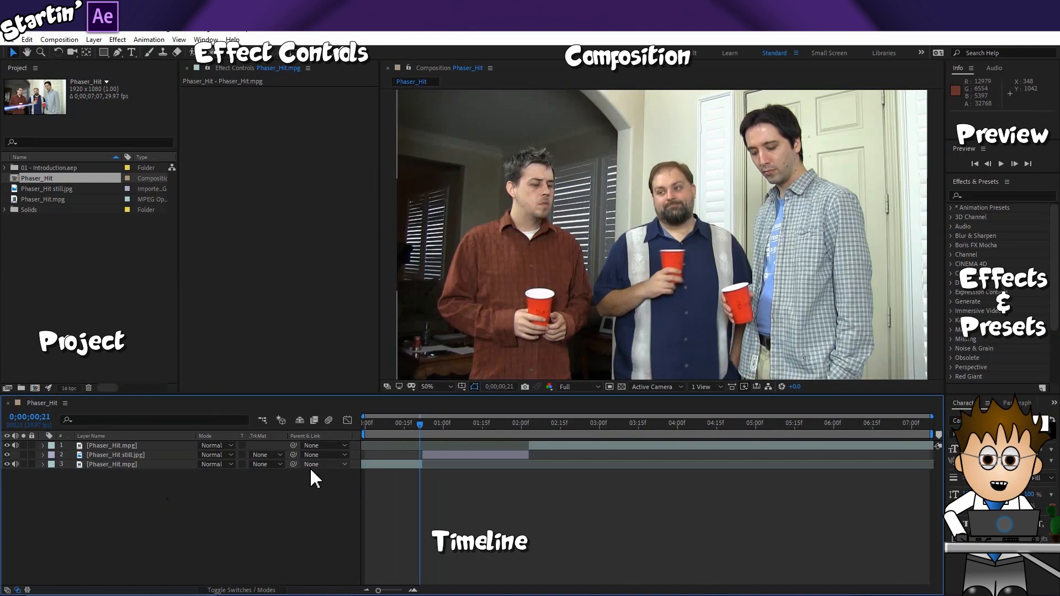
mouse_move(305, 481)
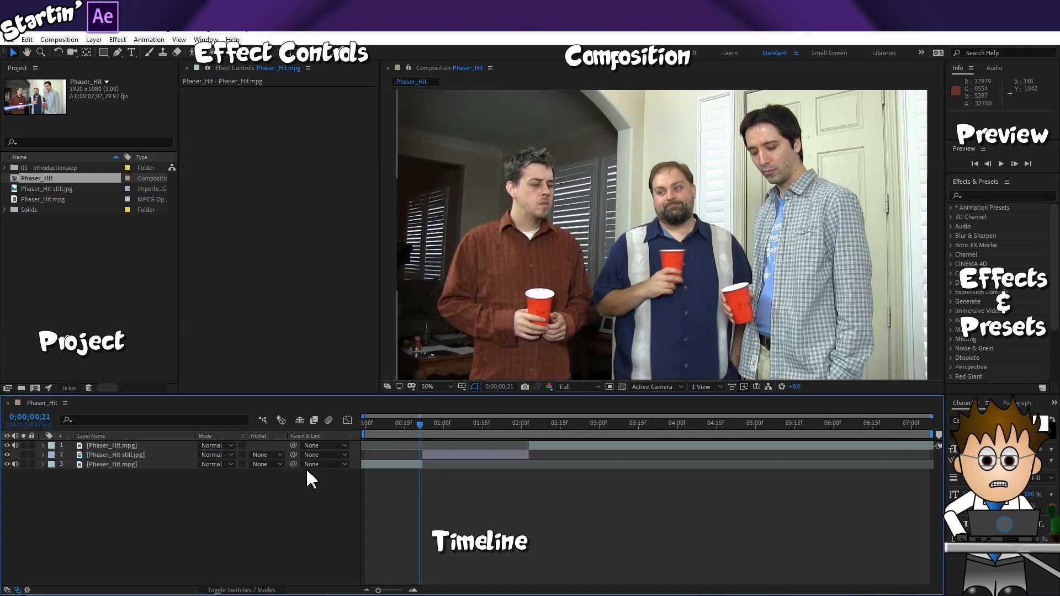
mouse_move(174, 300)
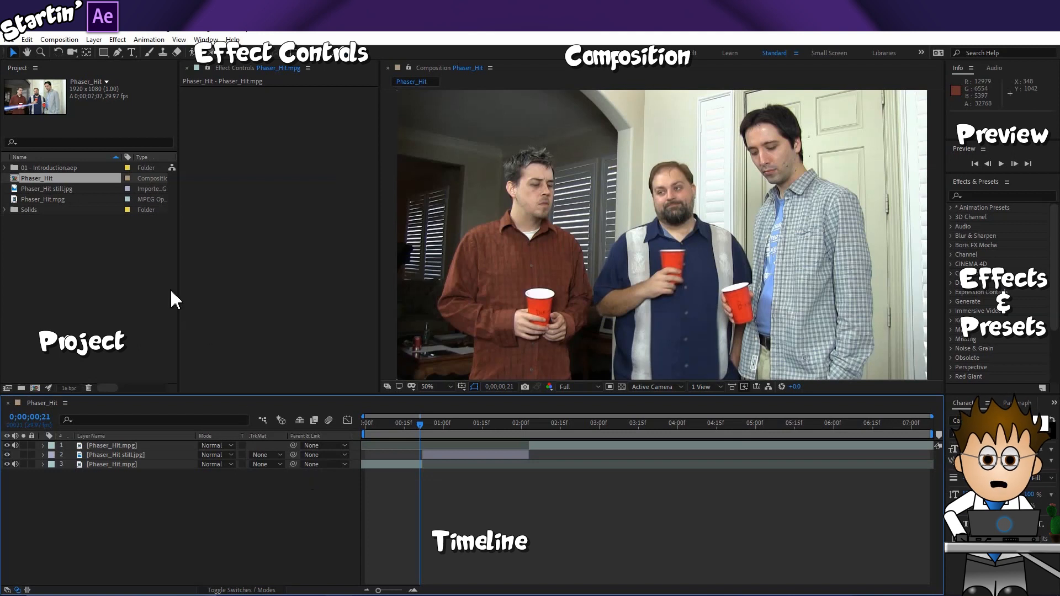
mouse_move(167, 280)
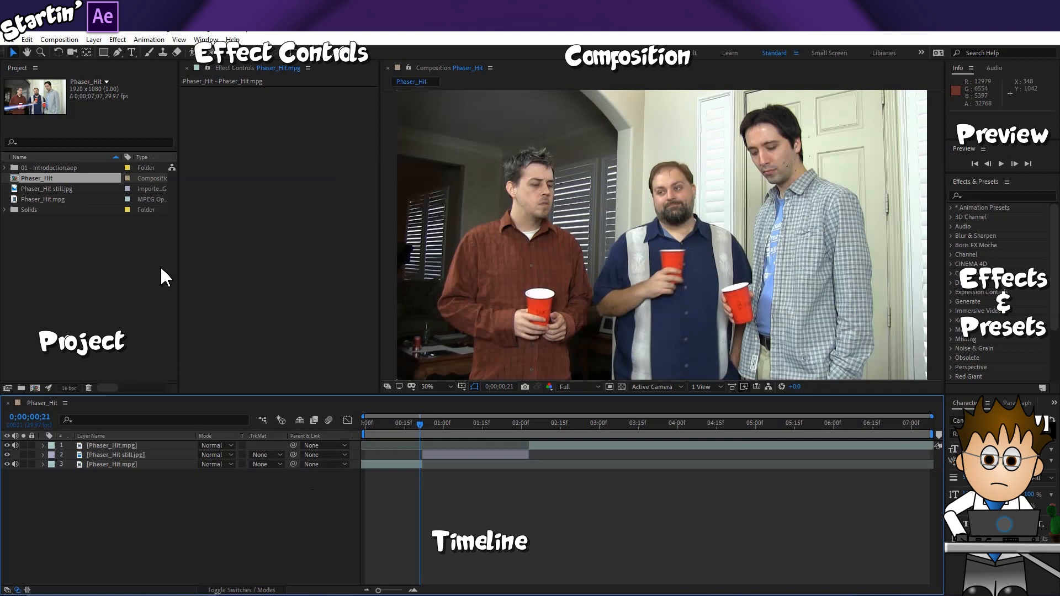
mouse_move(163, 277)
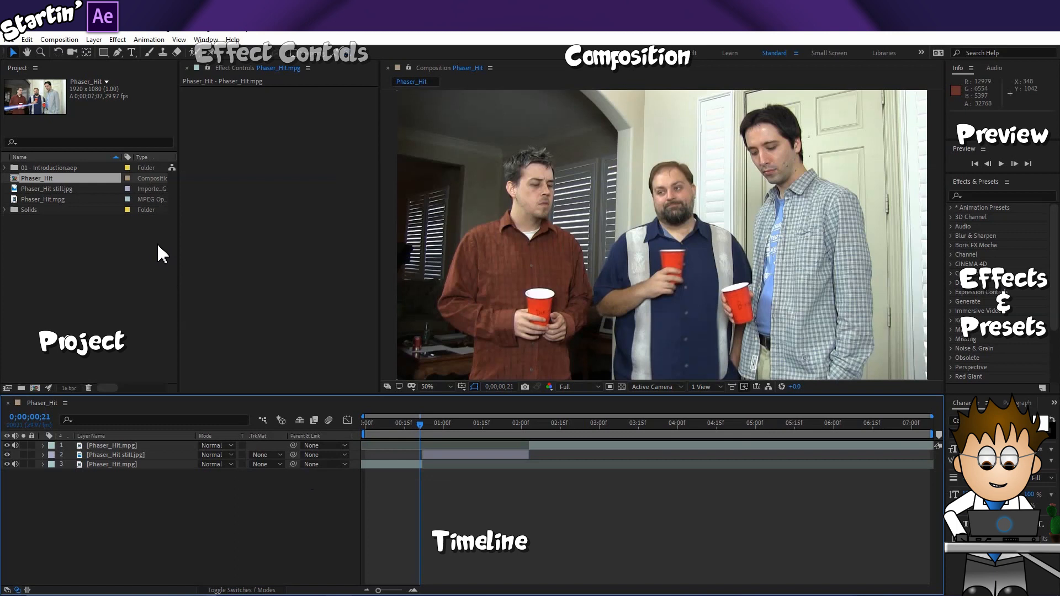
Create a comp-size black solid layer (Black Solid 18) on top of the footage
click(93, 40)
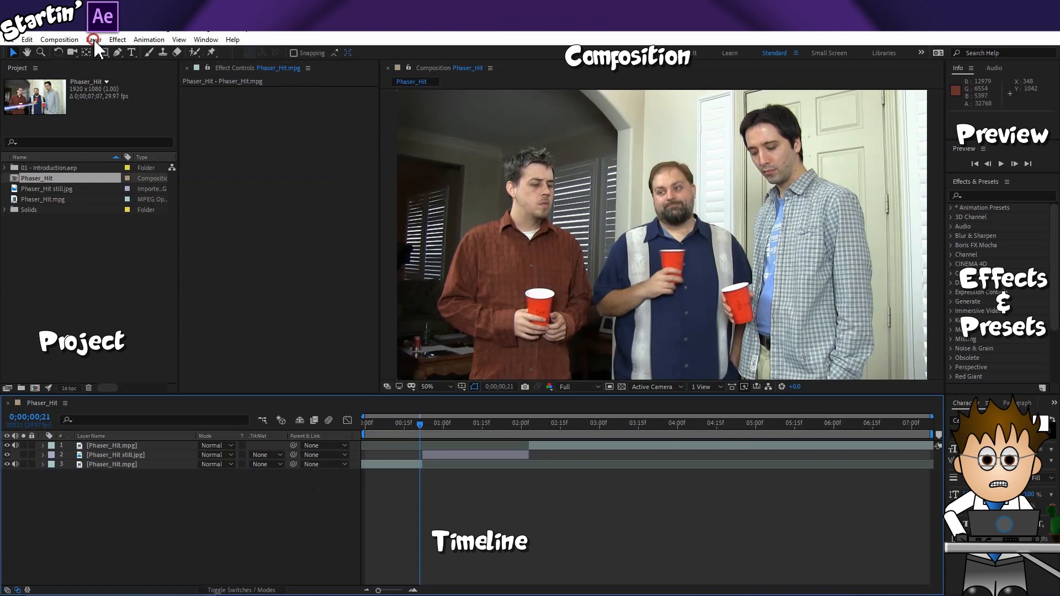
click(93, 39)
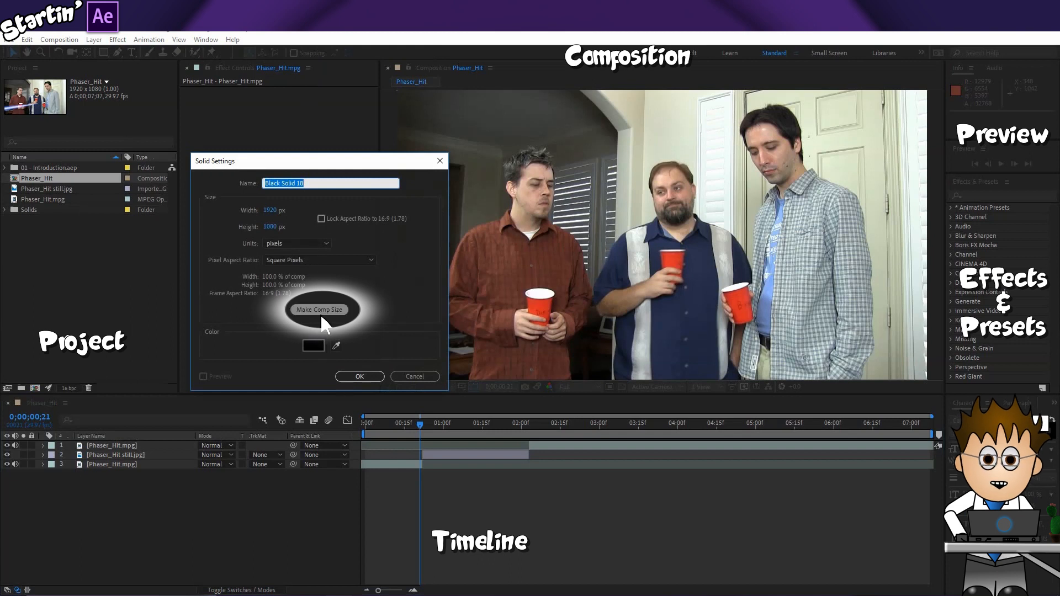
click(319, 309)
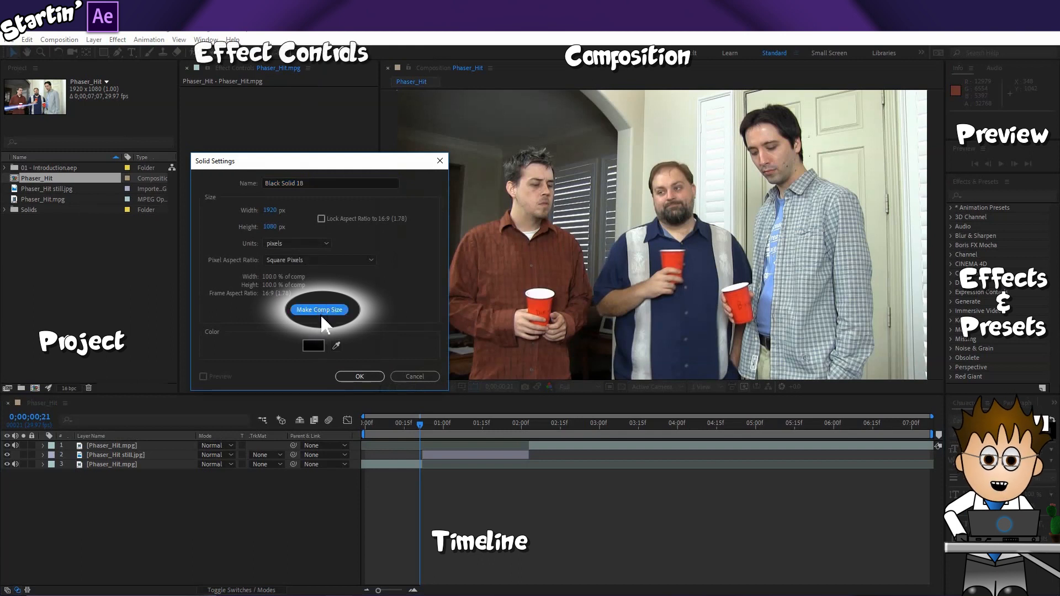
click(312, 345)
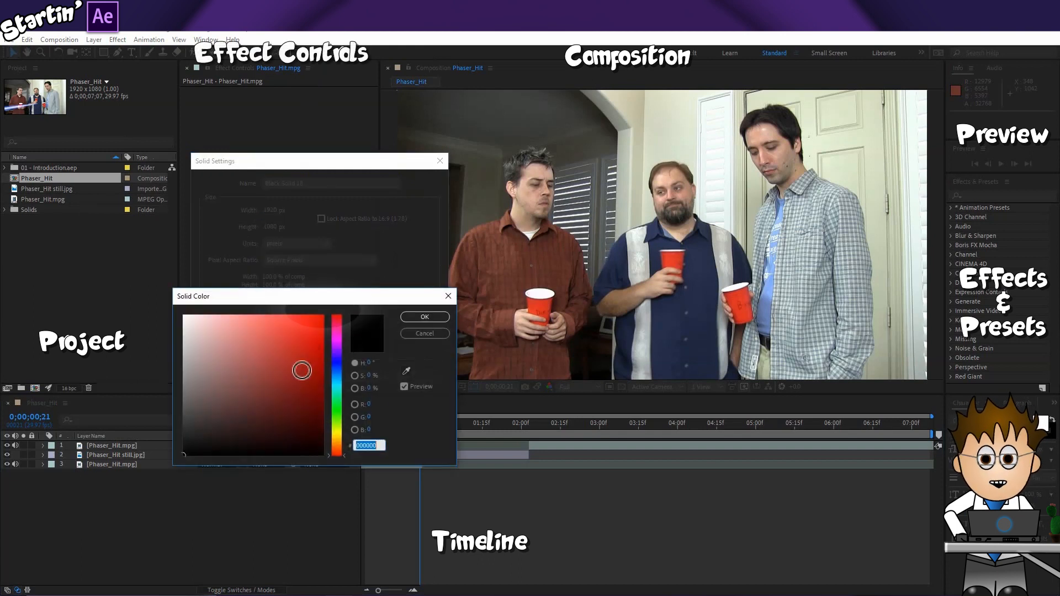
click(423, 317)
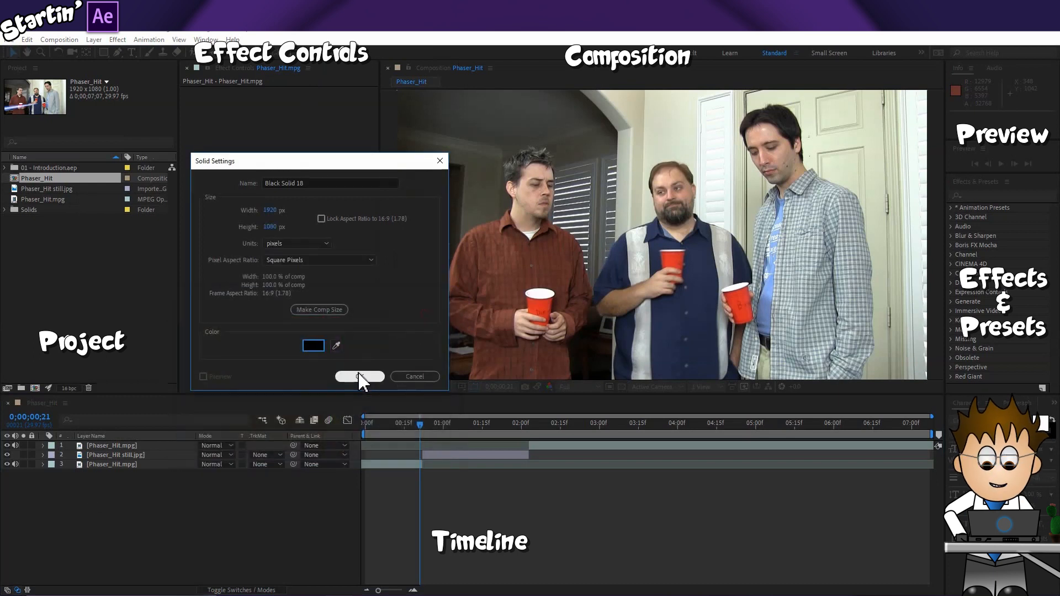
click(358, 376)
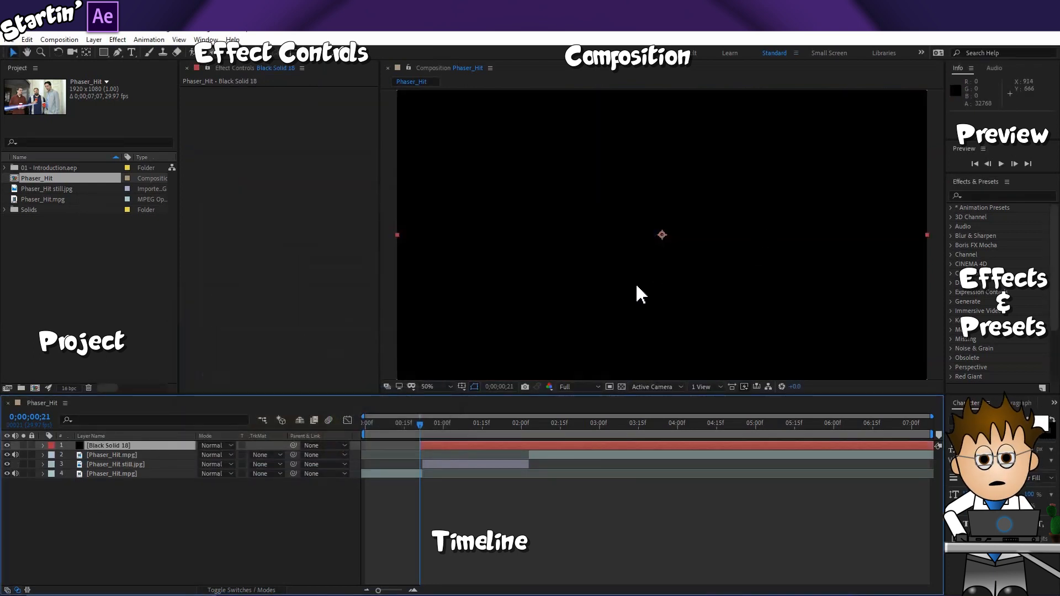
mouse_move(652, 424)
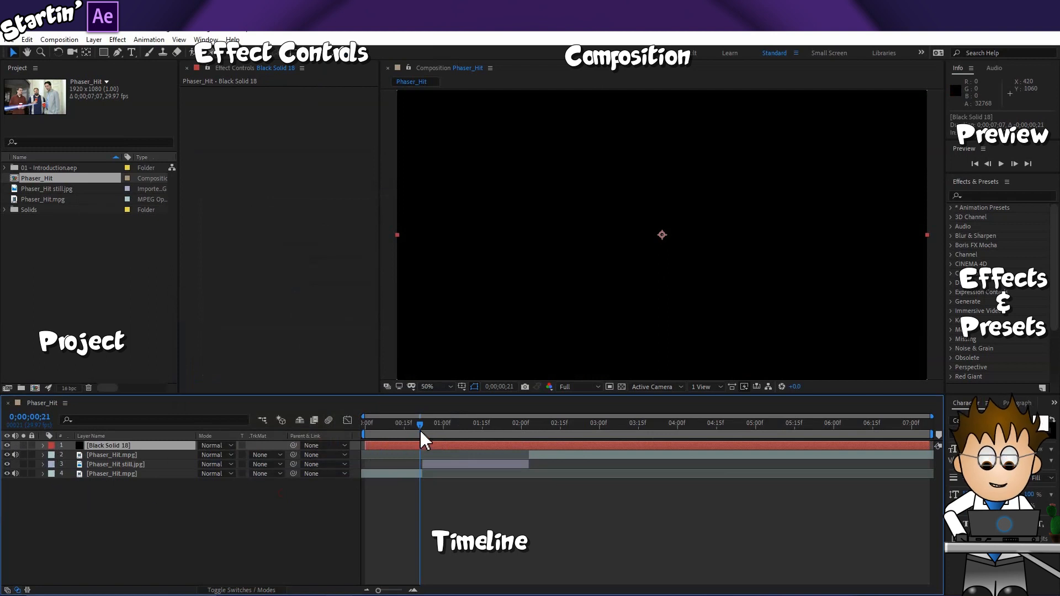
mouse_move(418, 438)
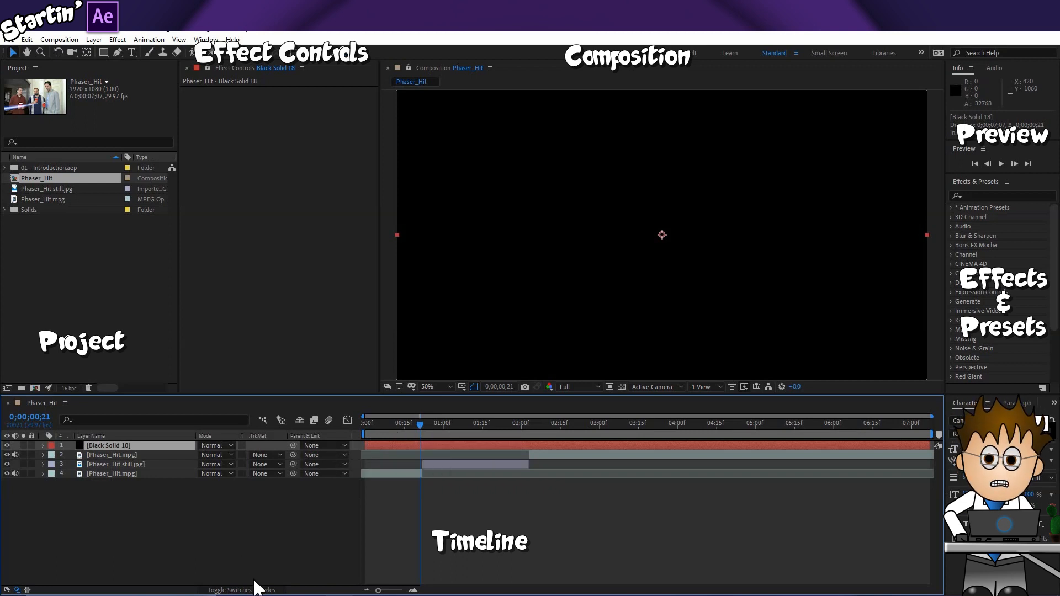
Set Black Solid 18's blending mode to Screen so the footage shows through
click(238, 589)
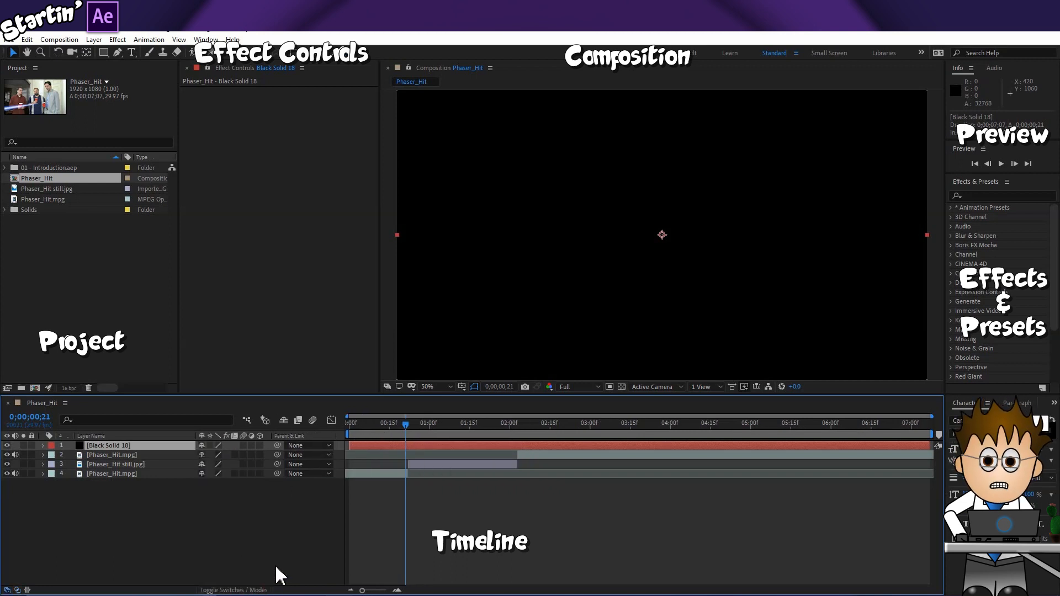
mouse_move(321, 531)
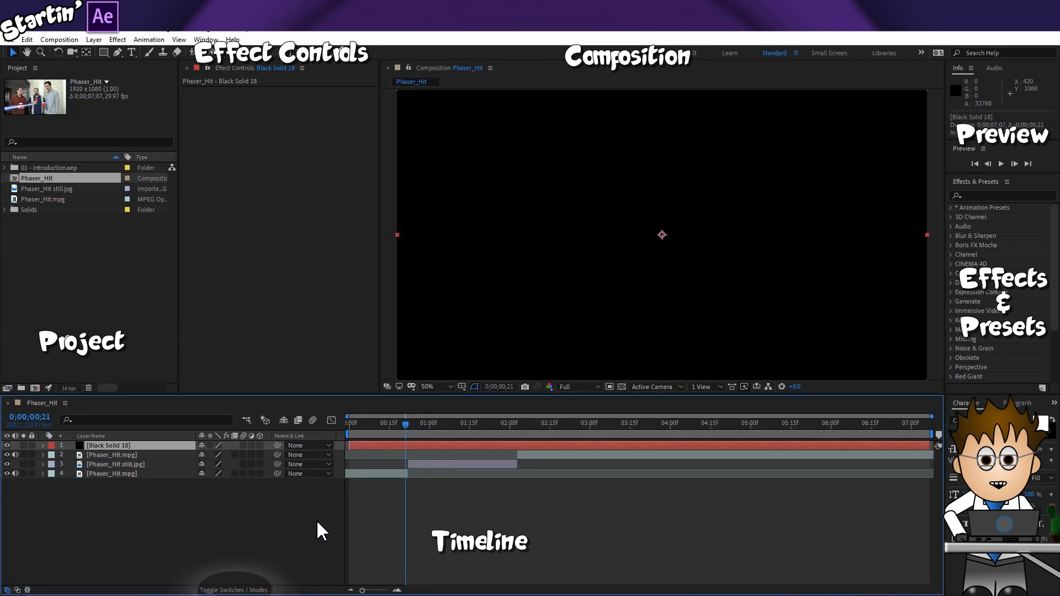
mouse_move(350, 580)
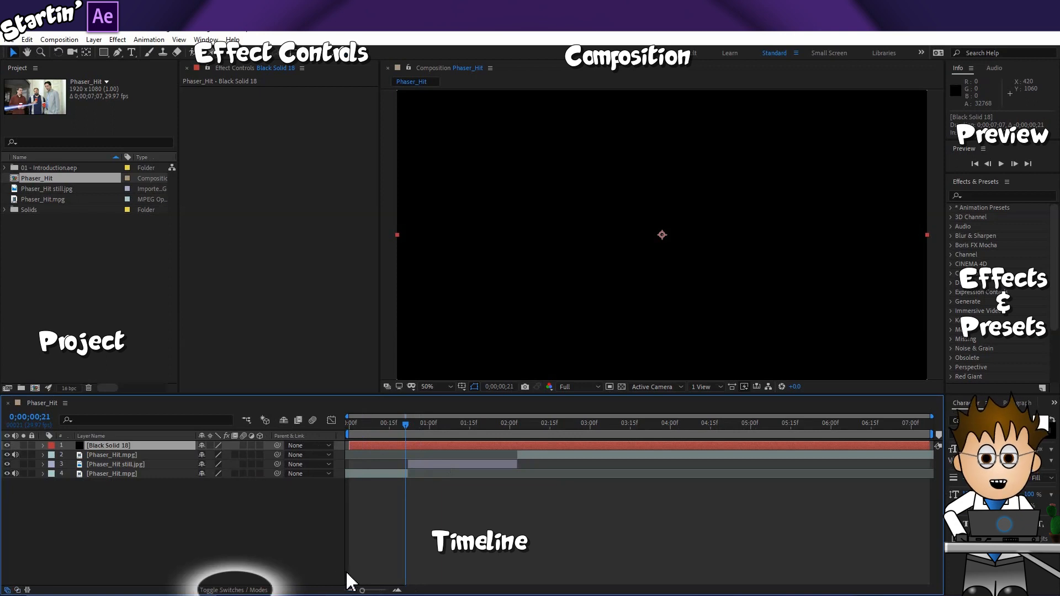
click(233, 590)
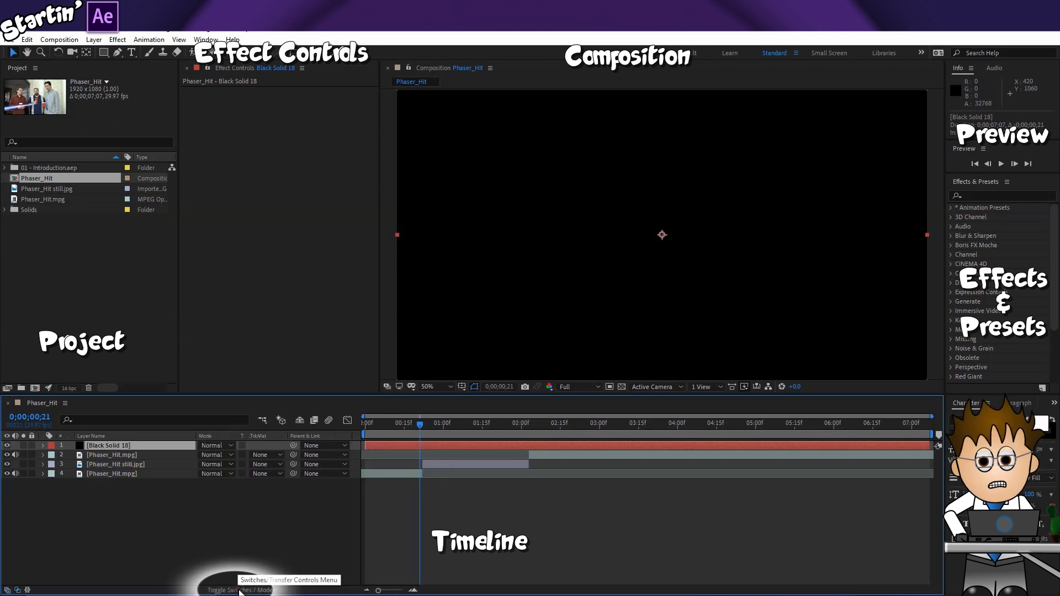
click(215, 445)
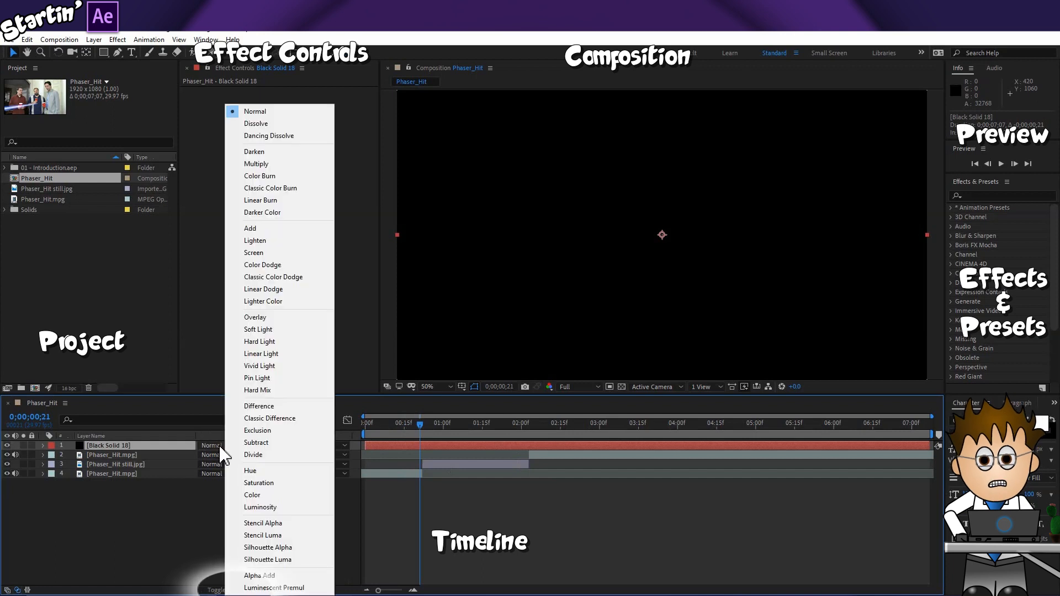
mouse_move(254, 252)
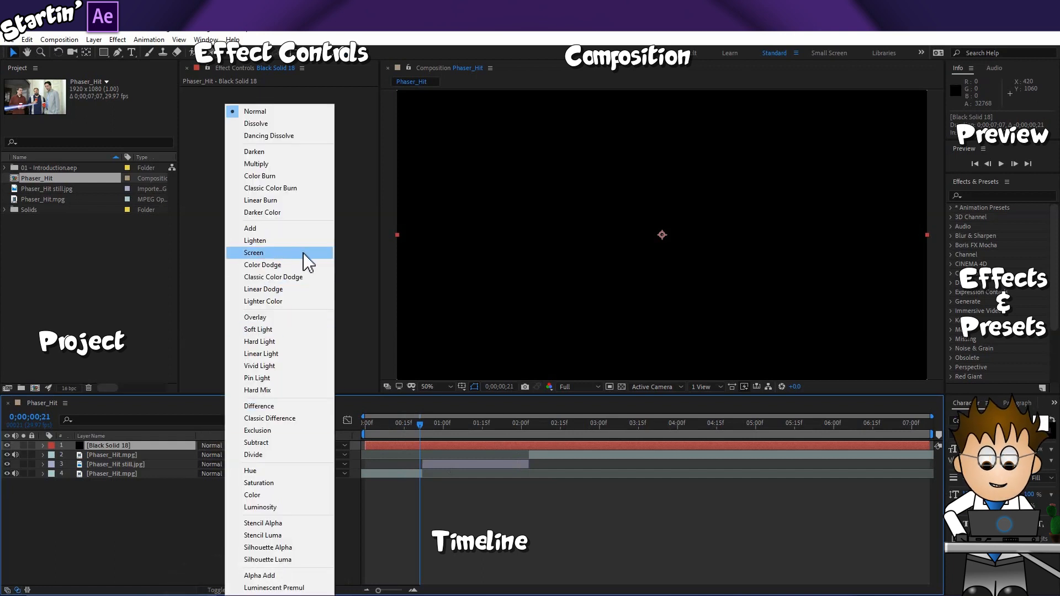
click(254, 252)
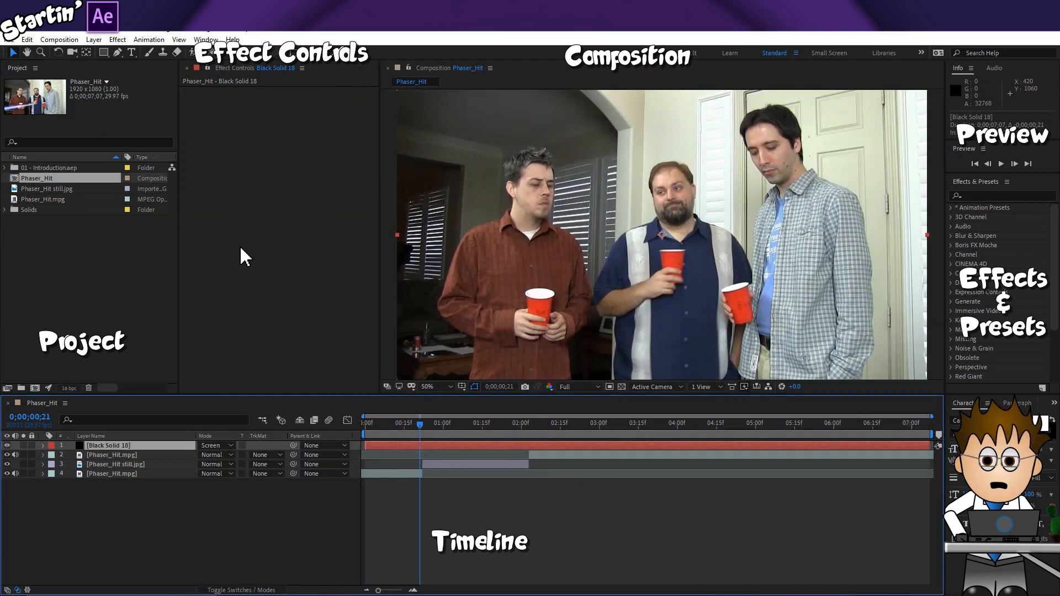
mouse_move(122, 54)
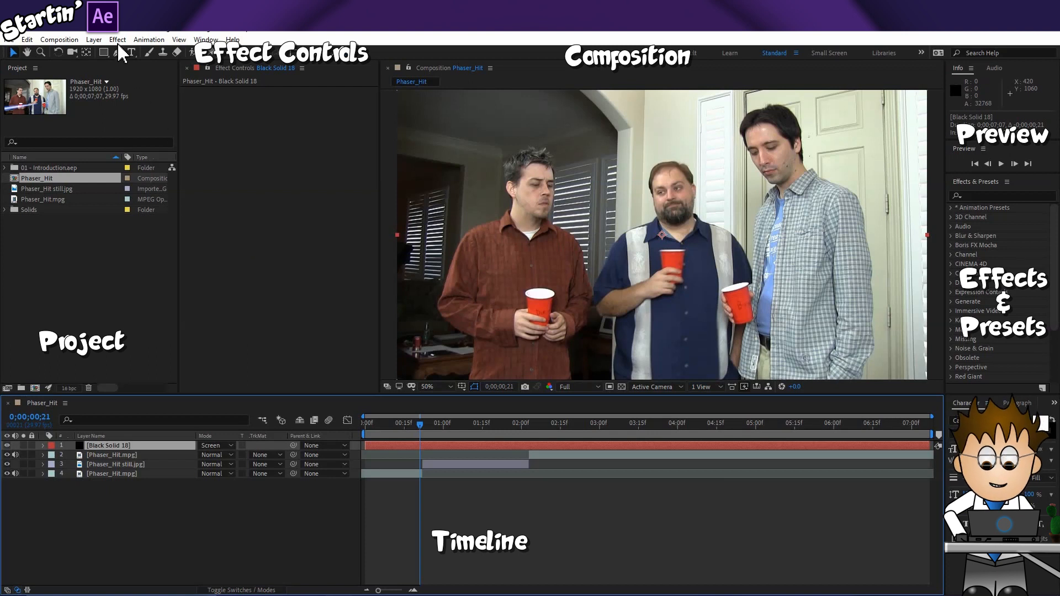
Apply the Generate > Beam effect to Black Solid 18
click(117, 39)
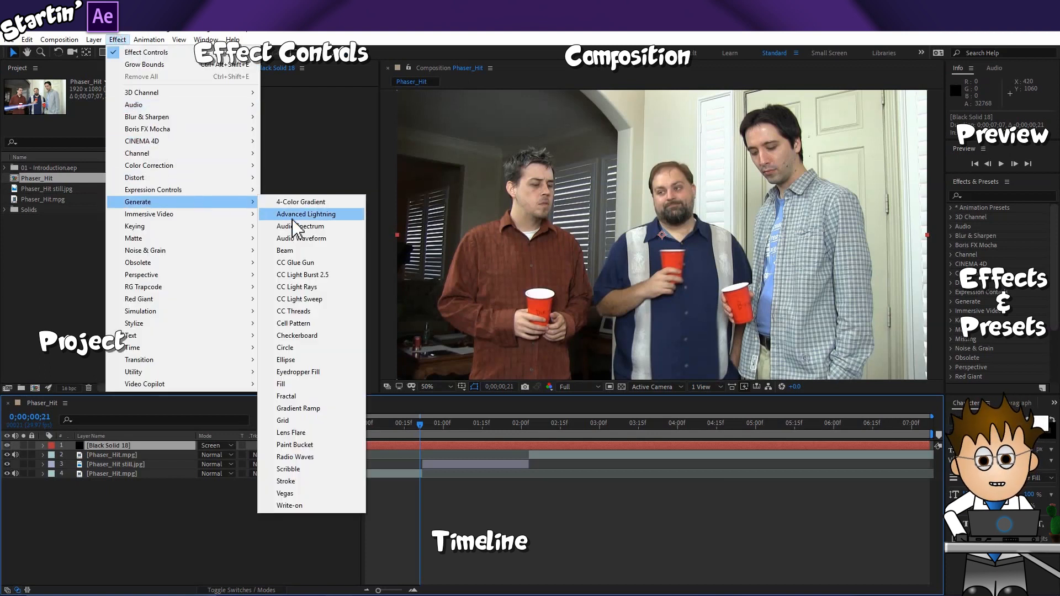
click(285, 250)
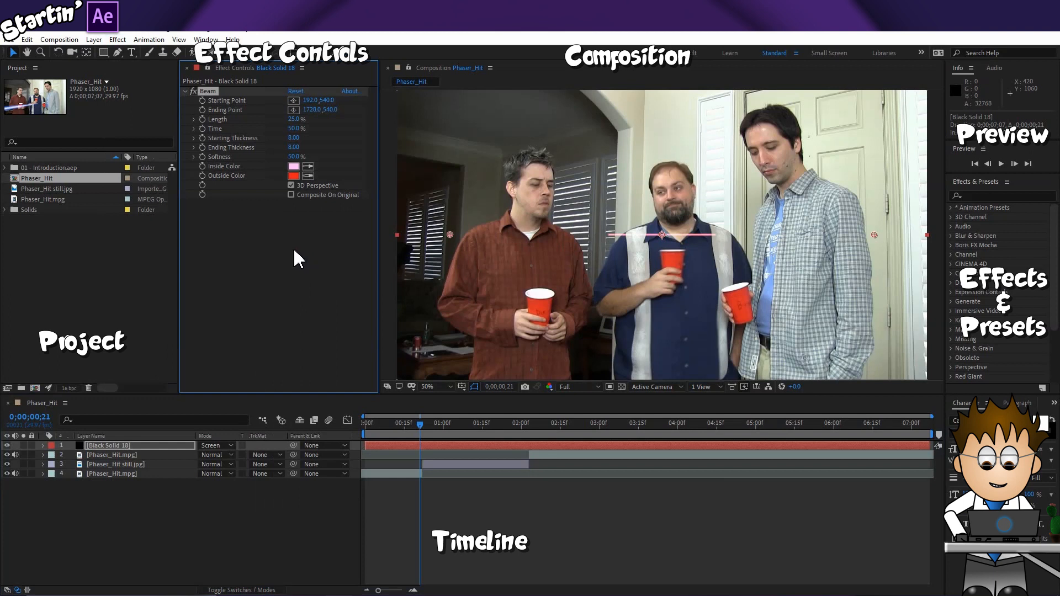
mouse_move(312, 288)
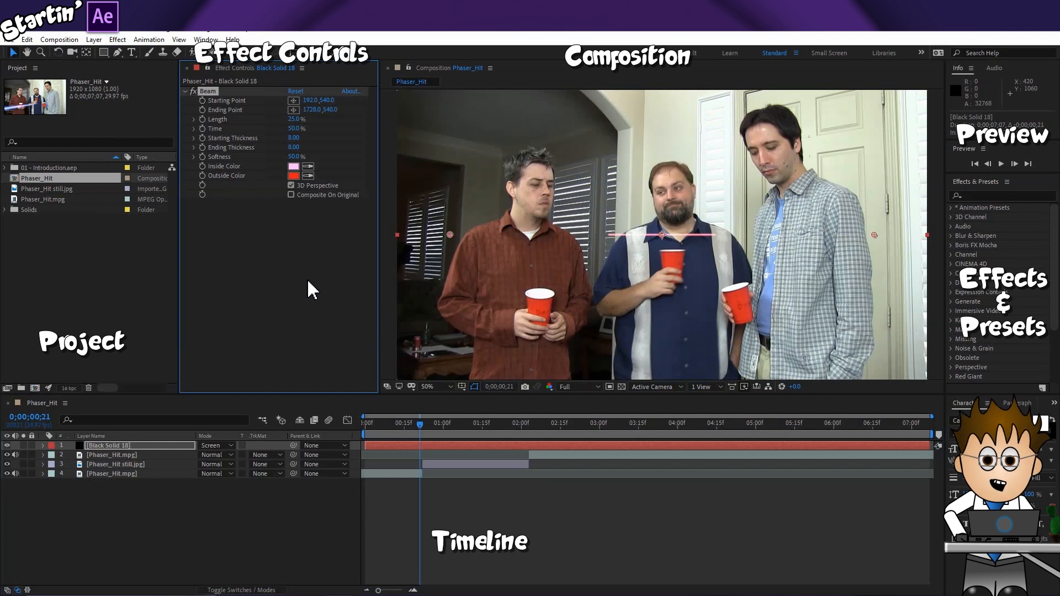
mouse_move(958, 206)
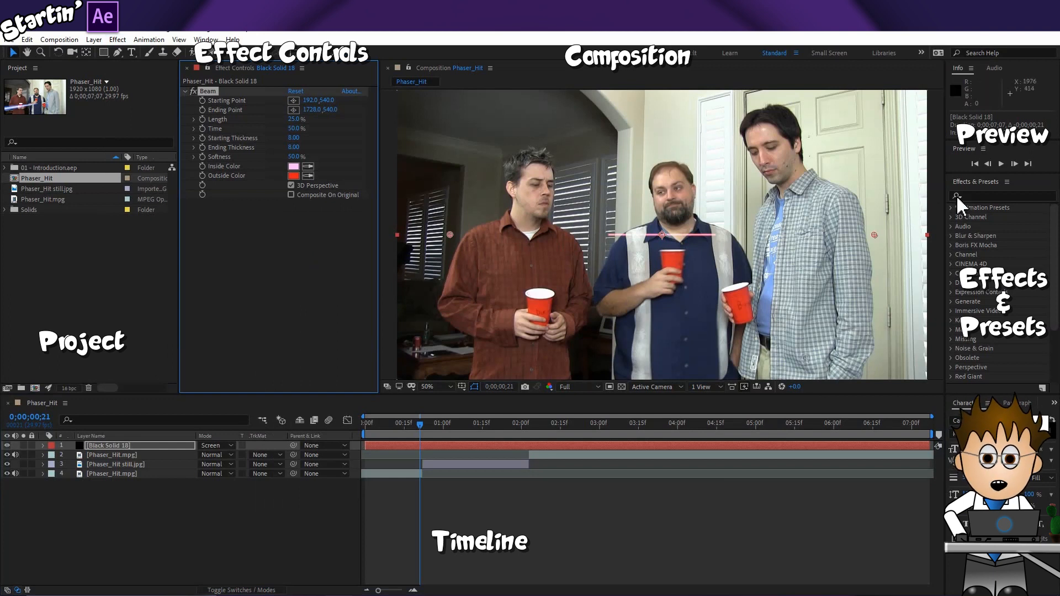
click(1000, 196)
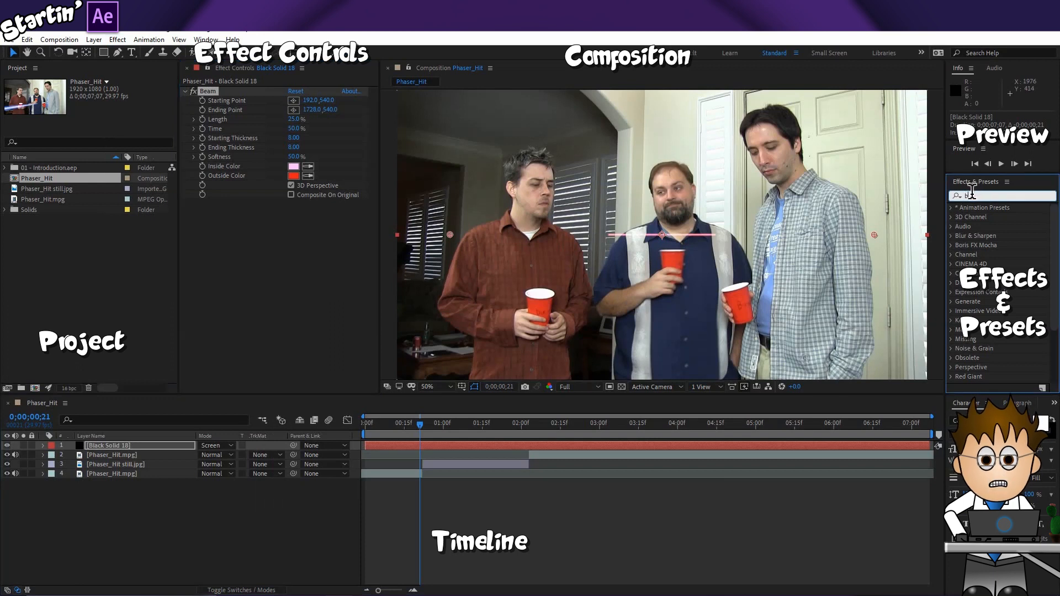
Search the Effects & Presets panel for 'beam', then clear the search again
text(beam)
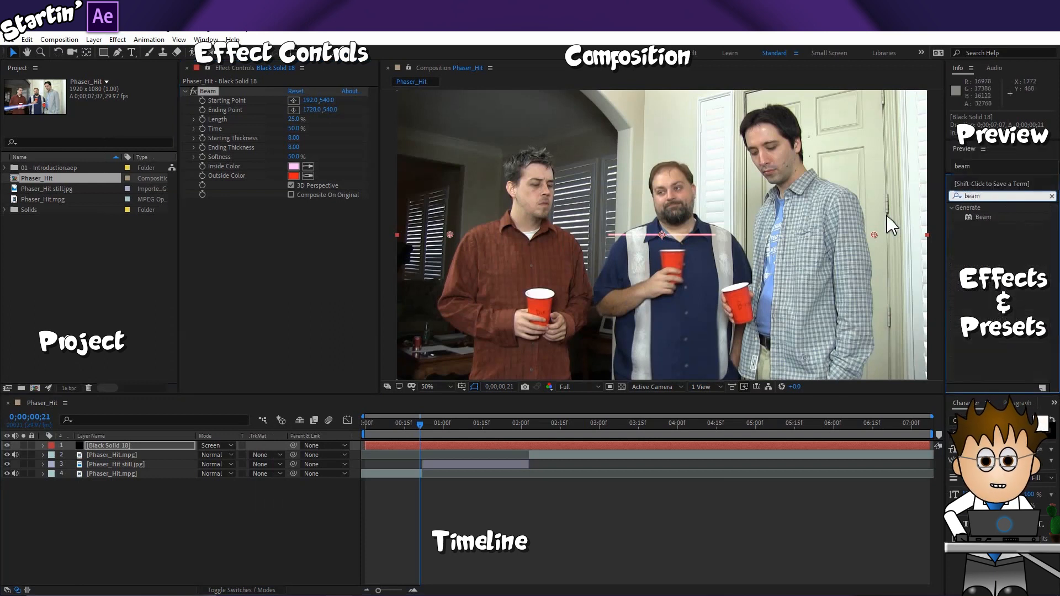
mouse_move(716, 290)
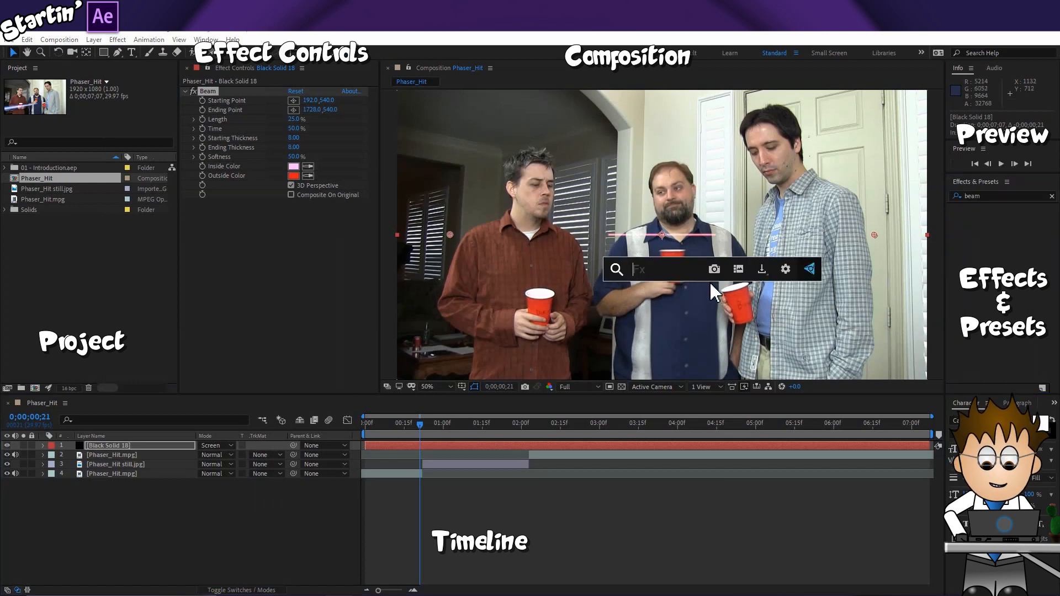
text(beam)
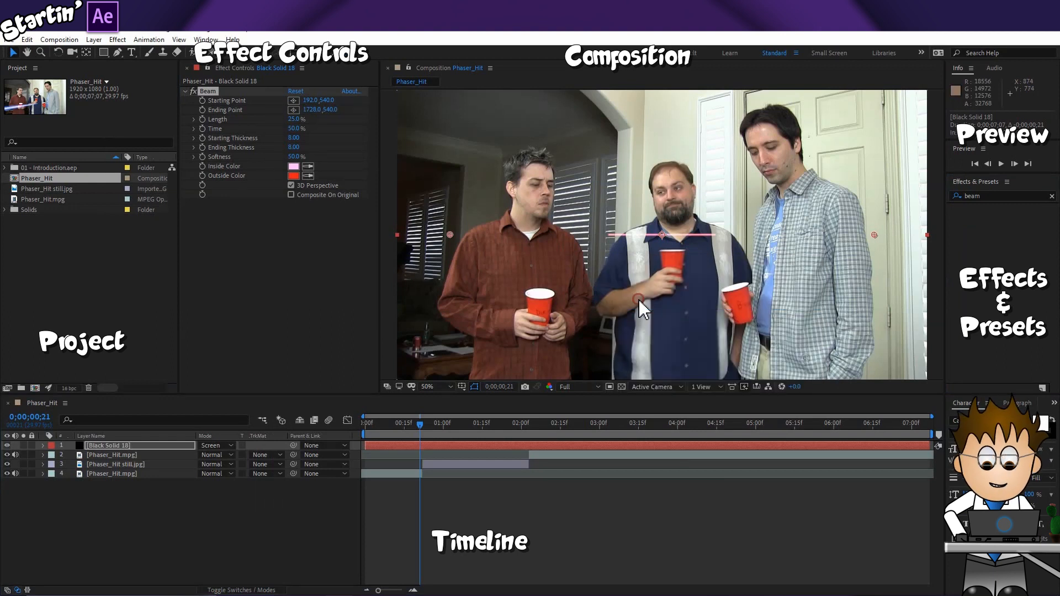
mouse_move(608, 251)
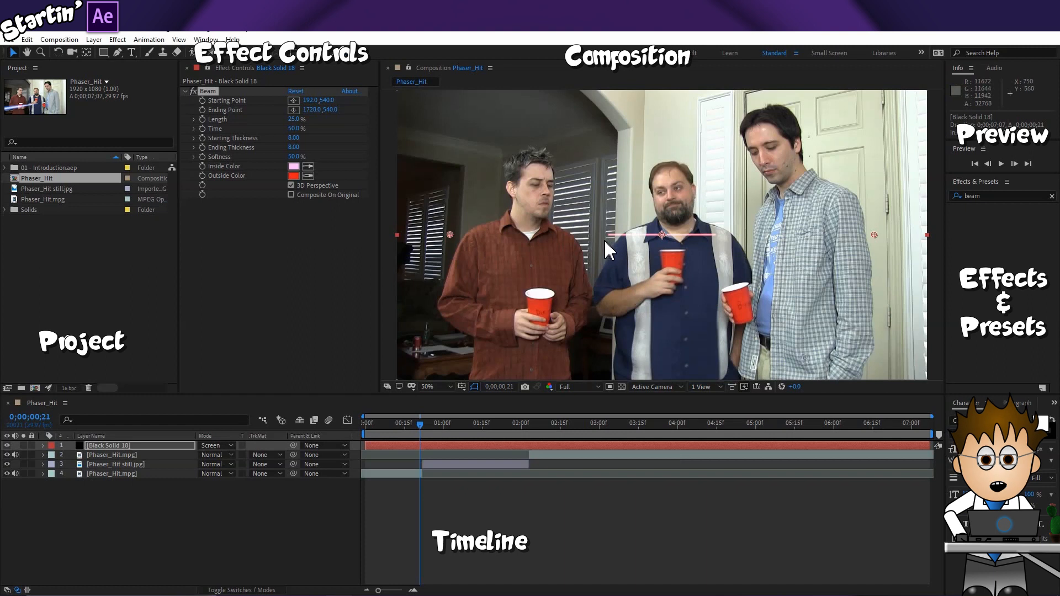
mouse_move(655, 255)
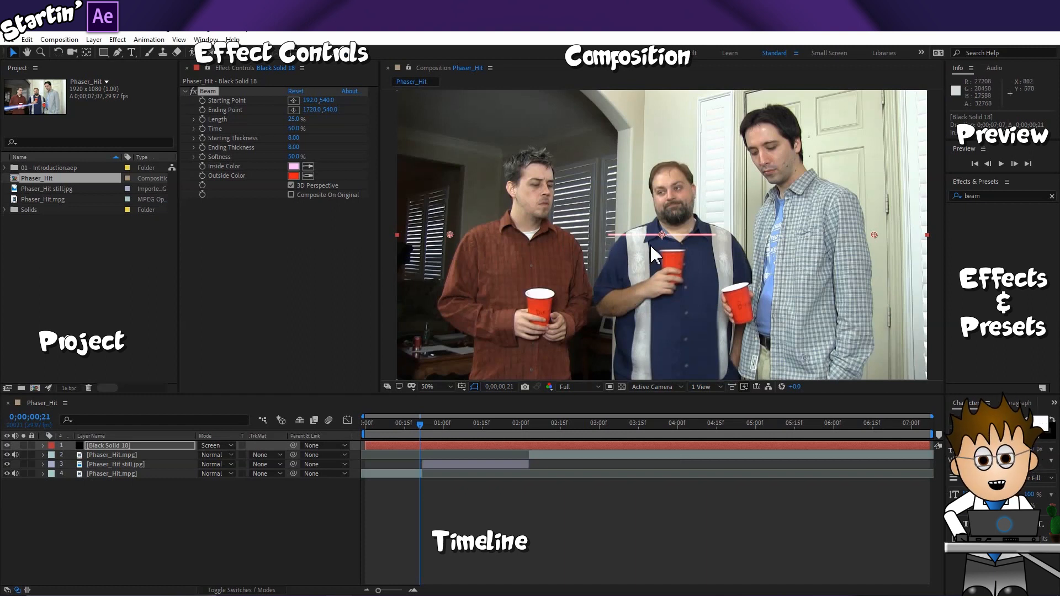
click(1044, 196)
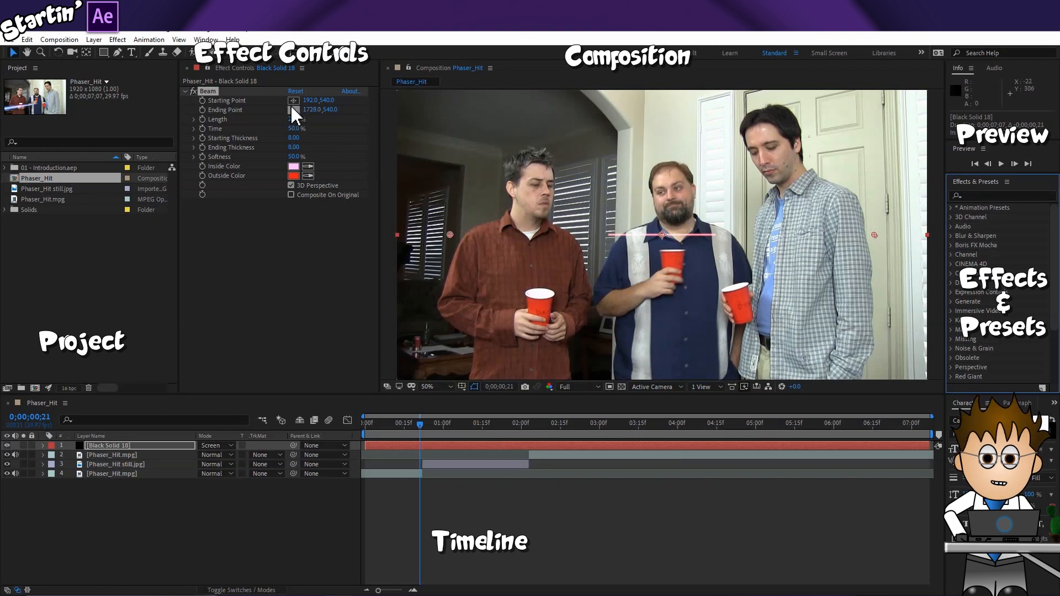
Place the beam's starting point off-frame lower left, ending at the middle man's chest
click(442, 386)
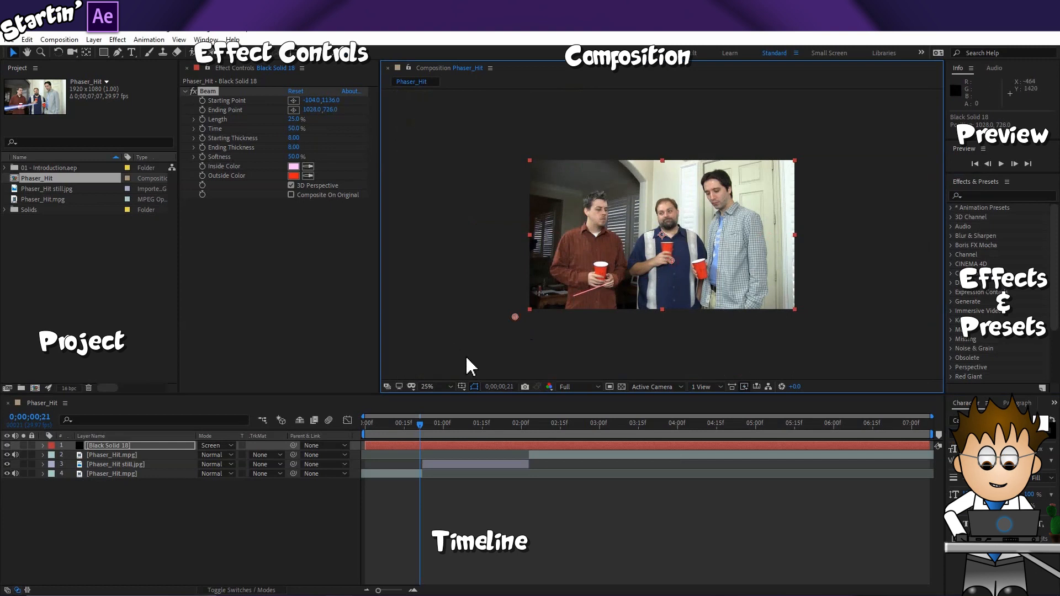
mouse_move(608, 328)
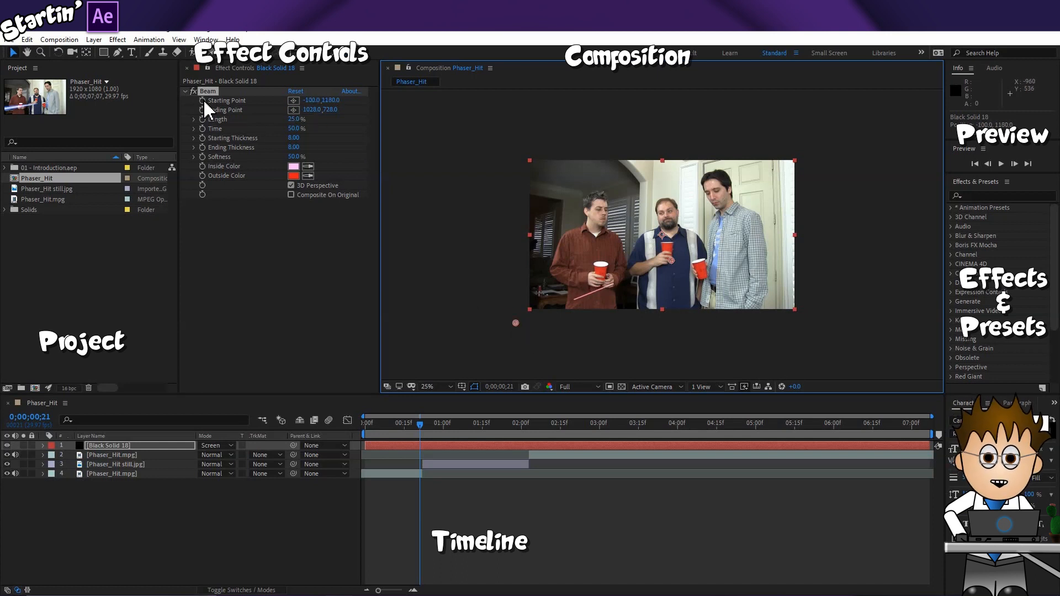
mouse_move(444, 227)
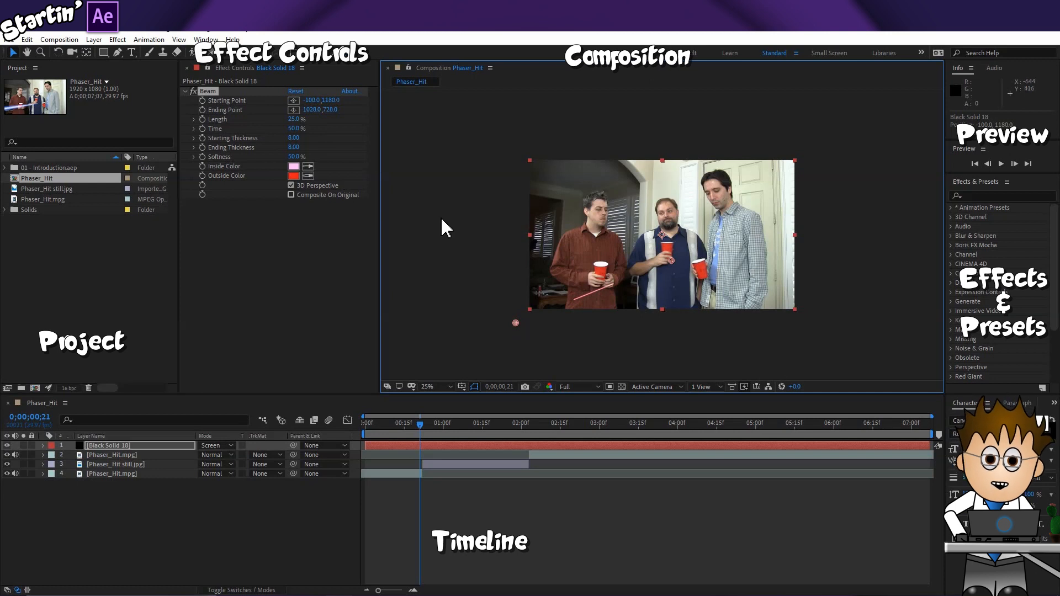
mouse_move(394, 177)
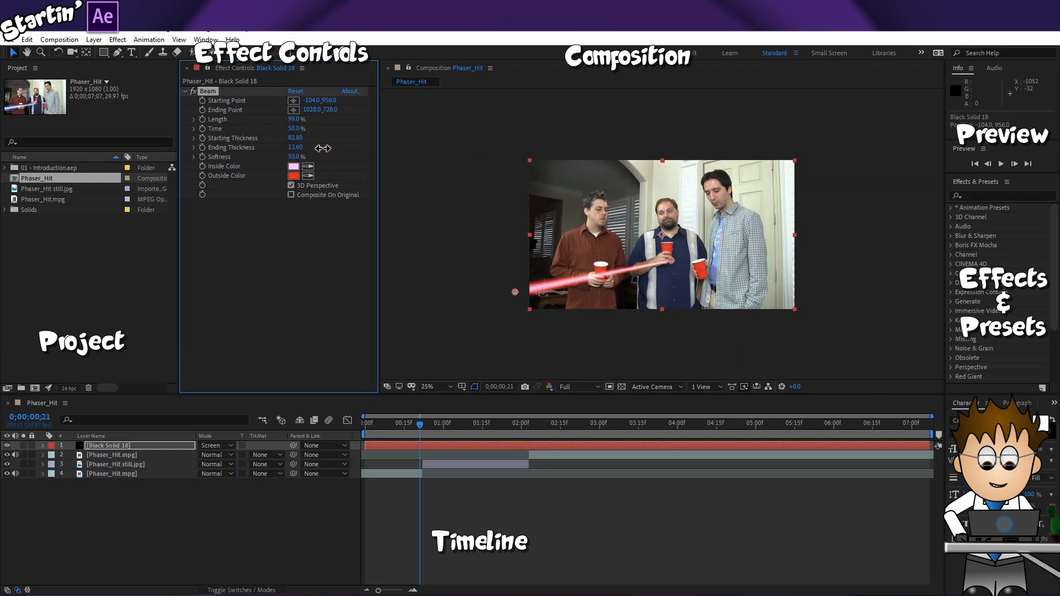
Set Beam Length 99%, Starting Thickness 82.80 and Ending Thickness 15.20
drag(296, 147, 312, 147)
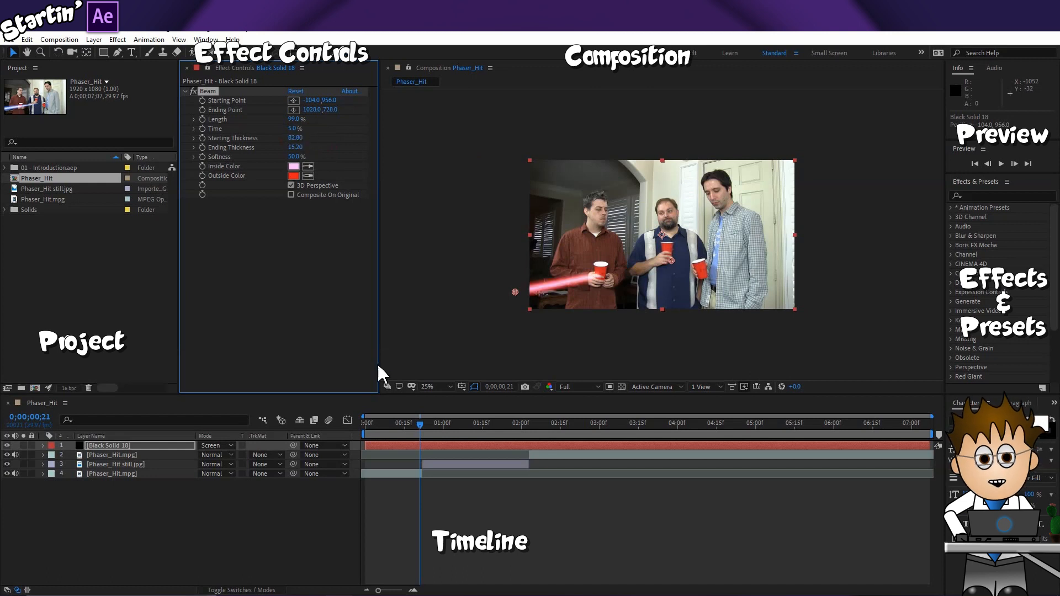
Keyframe the beam's Time from 0% and check the frame where the man disappears
click(395, 422)
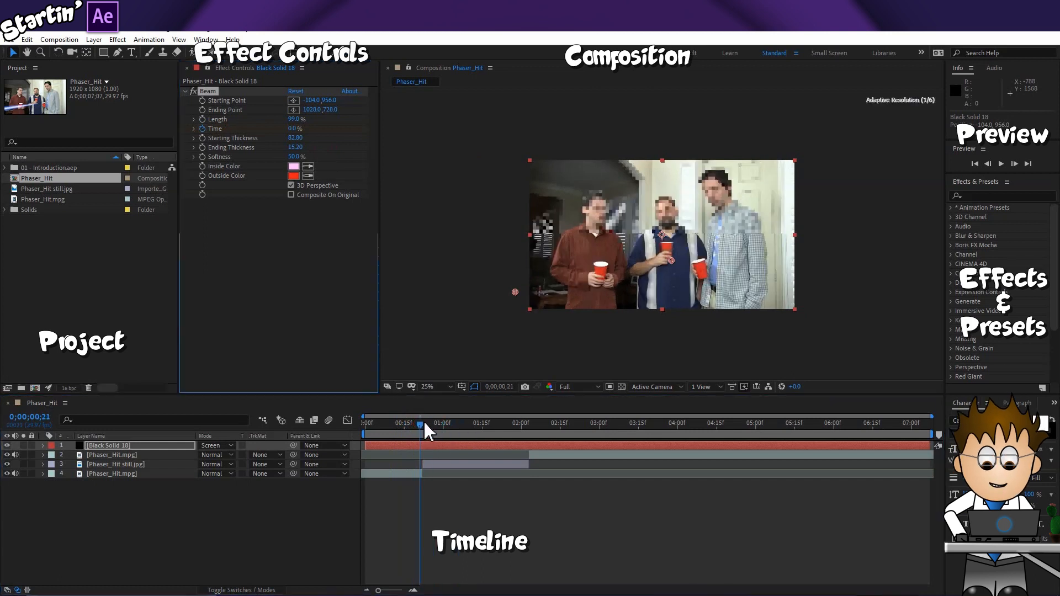
click(531, 423)
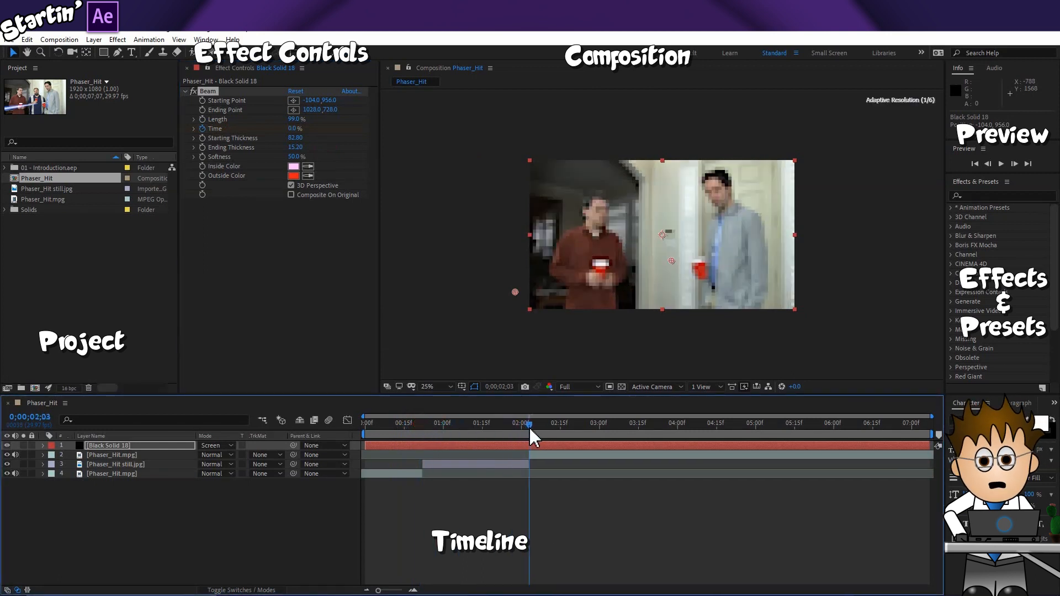
click(43, 445)
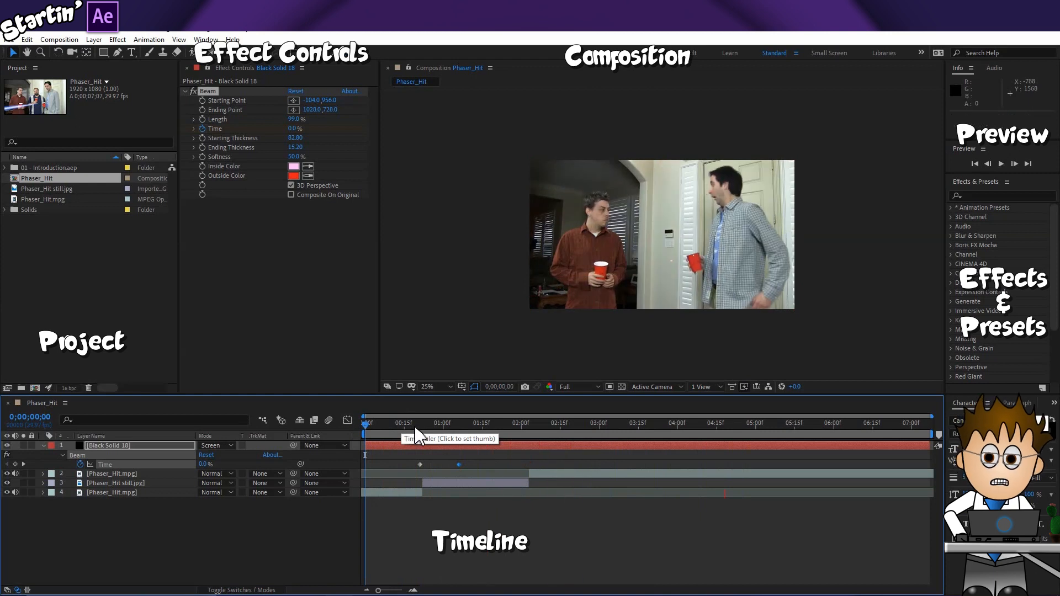
Add a Time keyframe at 50% so the beam holds at the chest, then preview playback
click(458, 423)
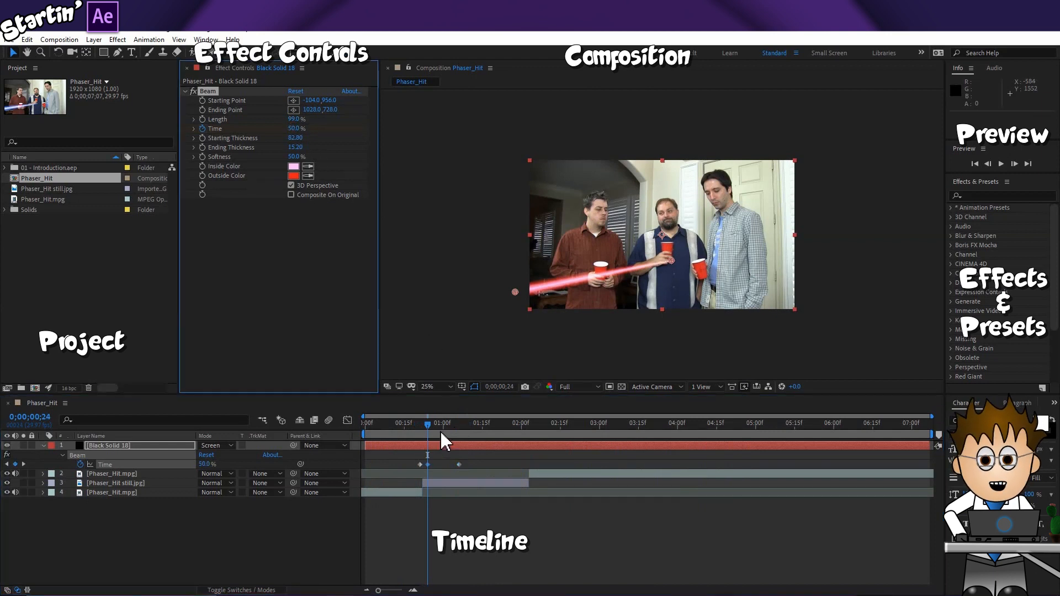
double_click(298, 128)
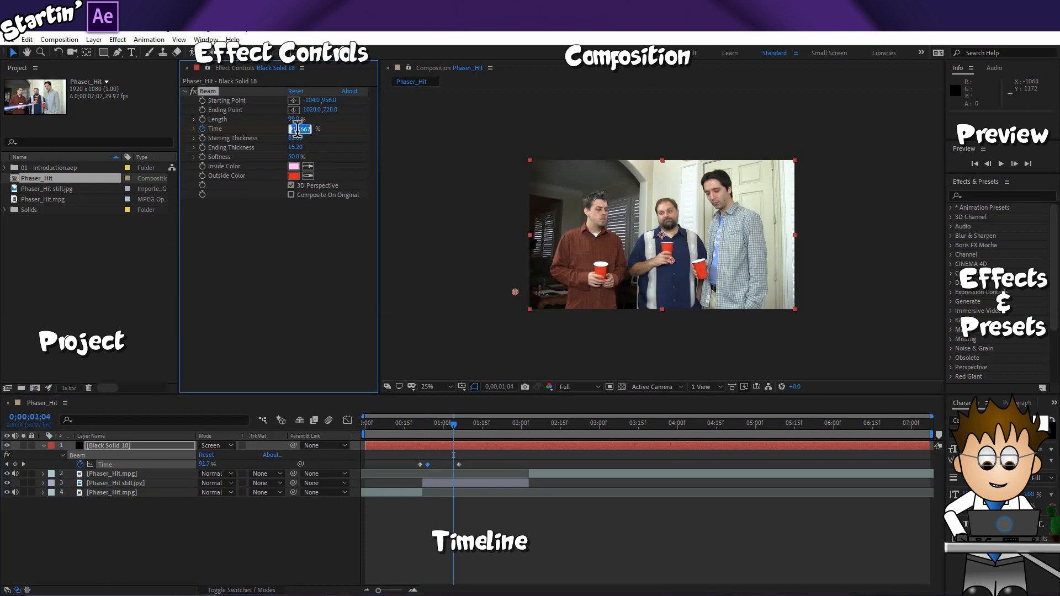
text(50)
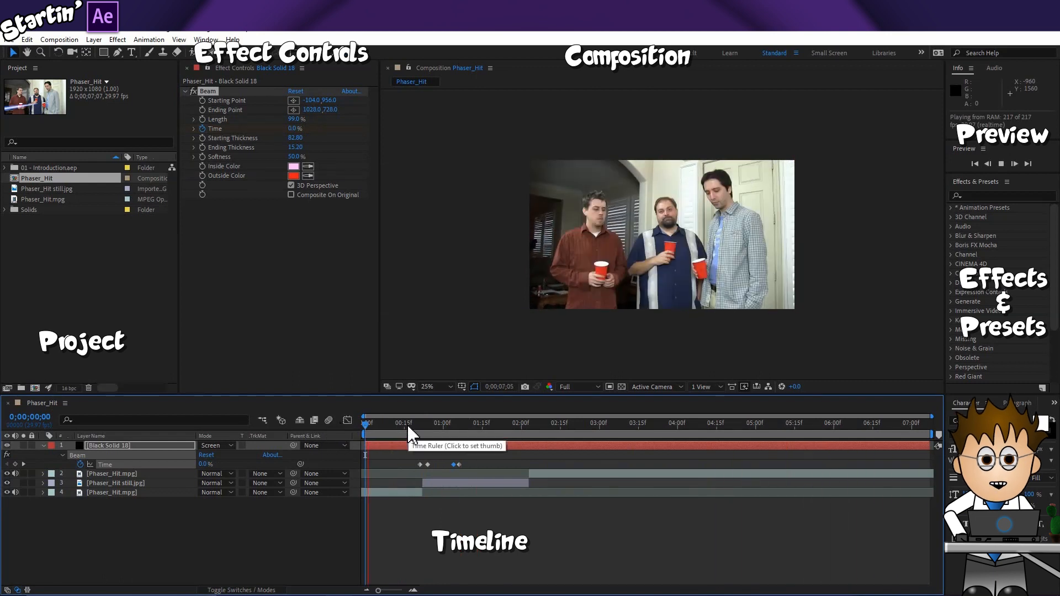
click(521, 423)
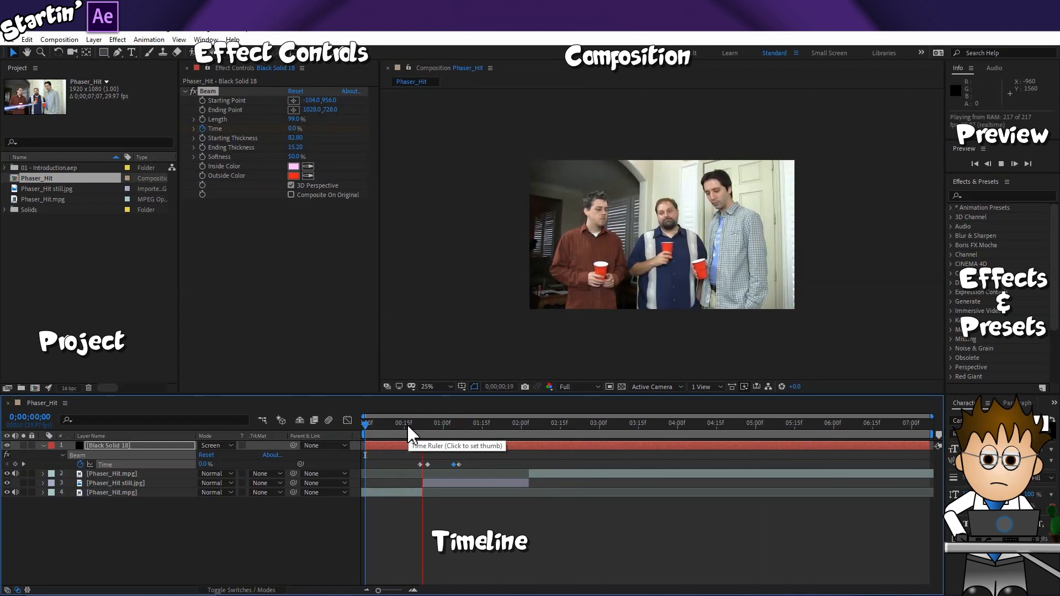
click(366, 423)
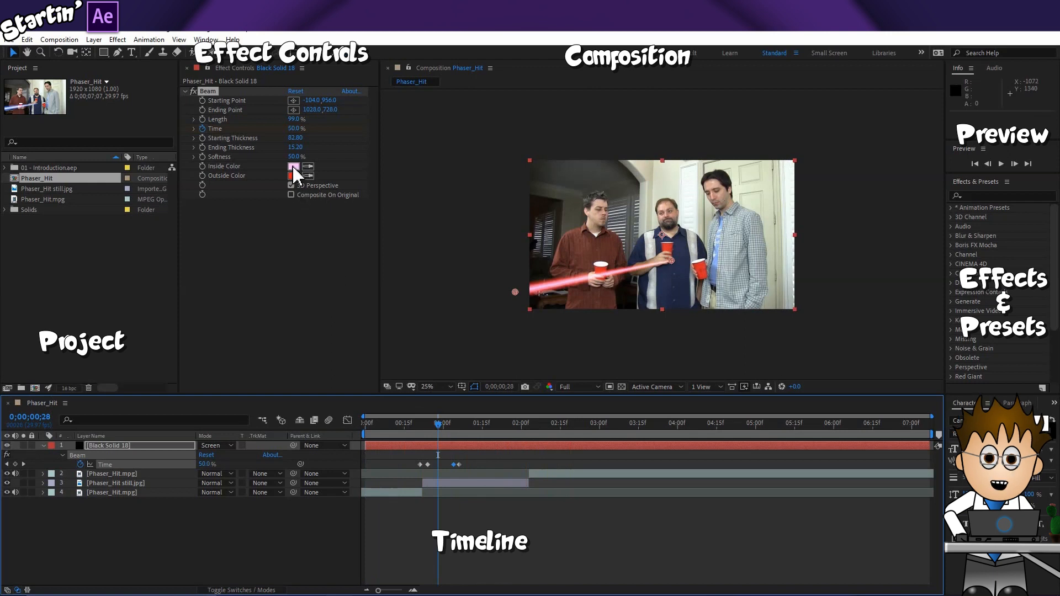
Set the beam's Outside Color to blue and Inside Color to pale blue-white E7F6FF
click(294, 168)
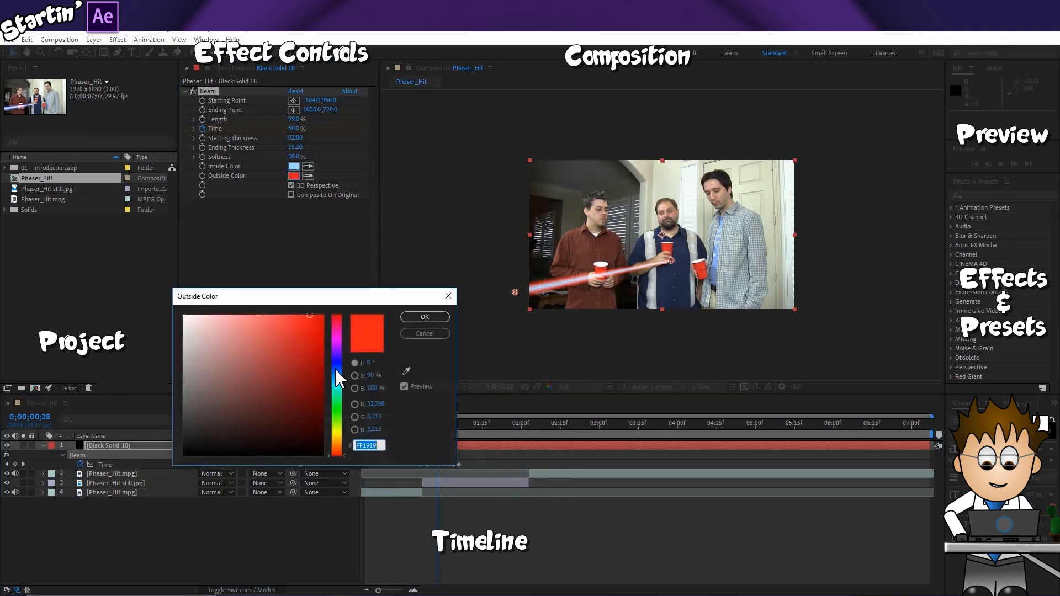
click(424, 317)
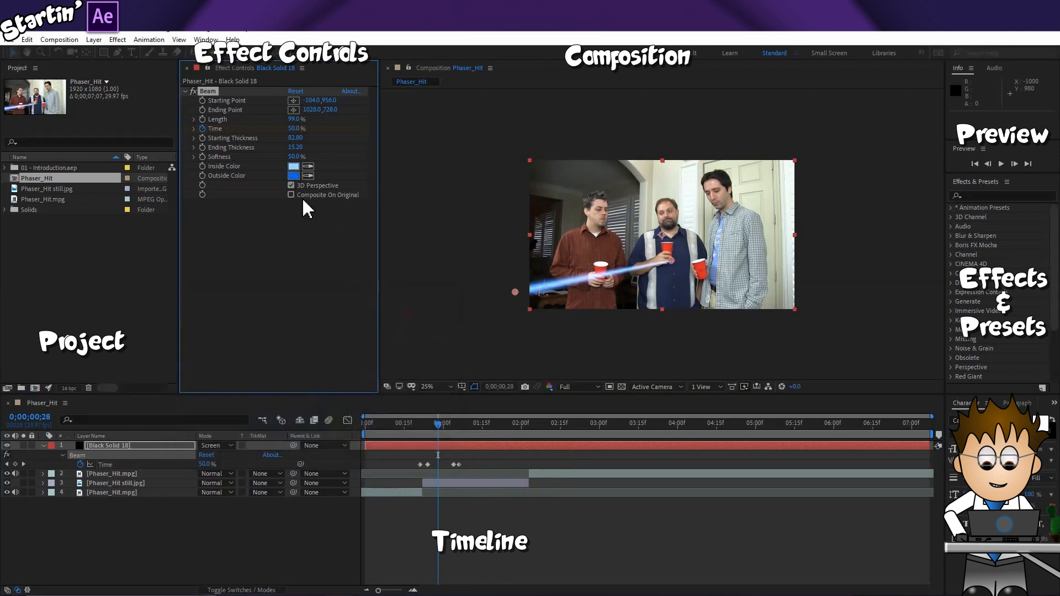
click(293, 166)
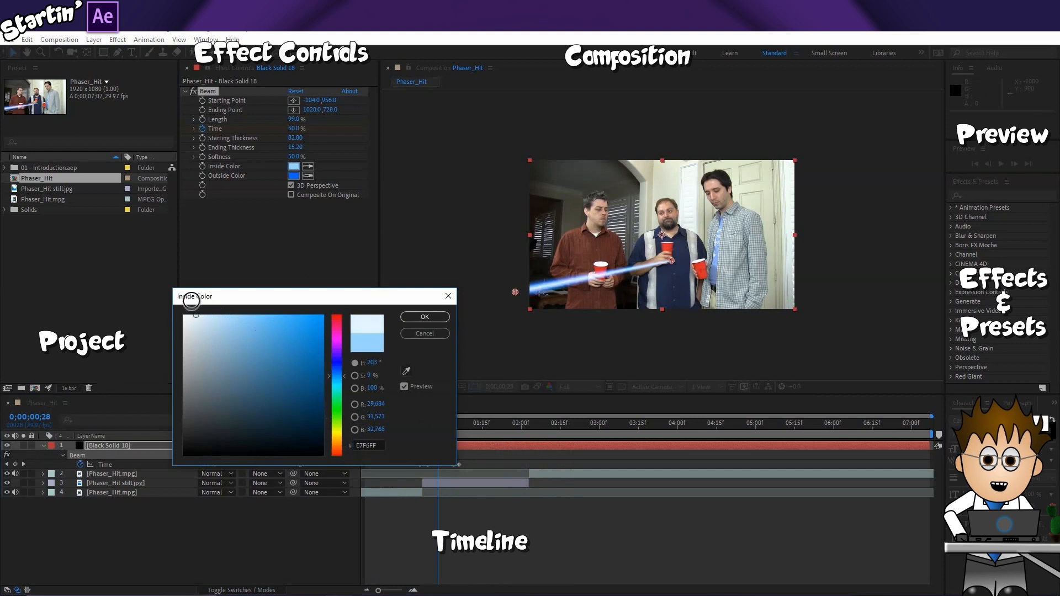
click(423, 316)
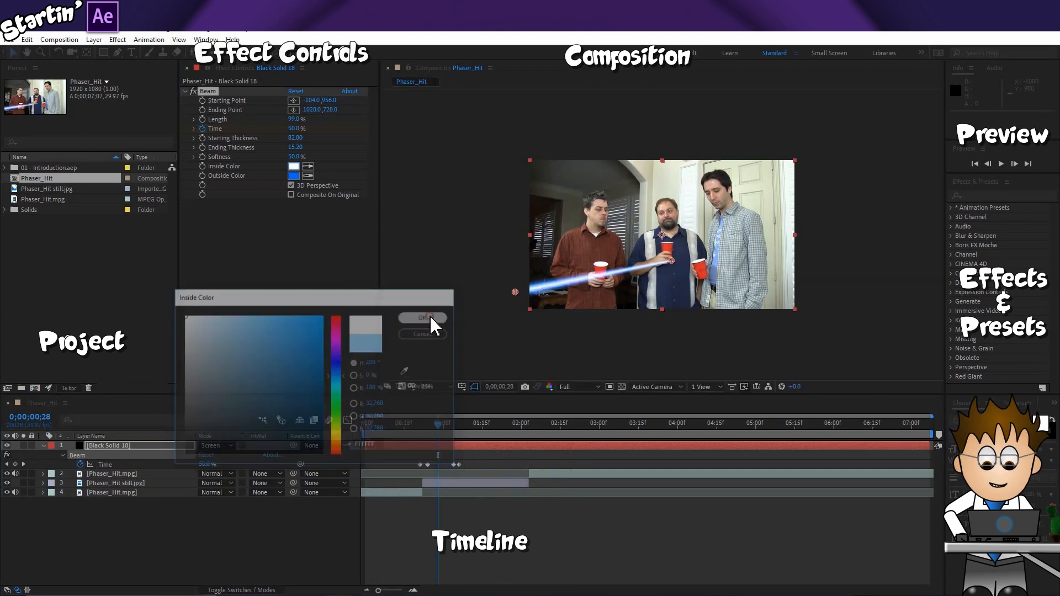
click(421, 317)
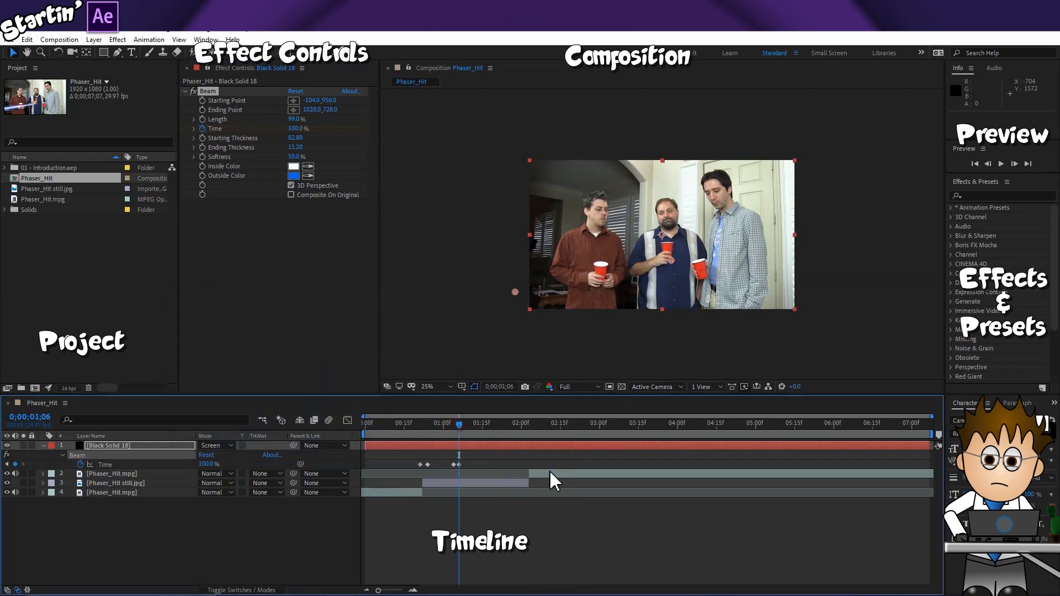
Trim Black Solid 18 to end at the final footage start and play back the hit
click(112, 474)
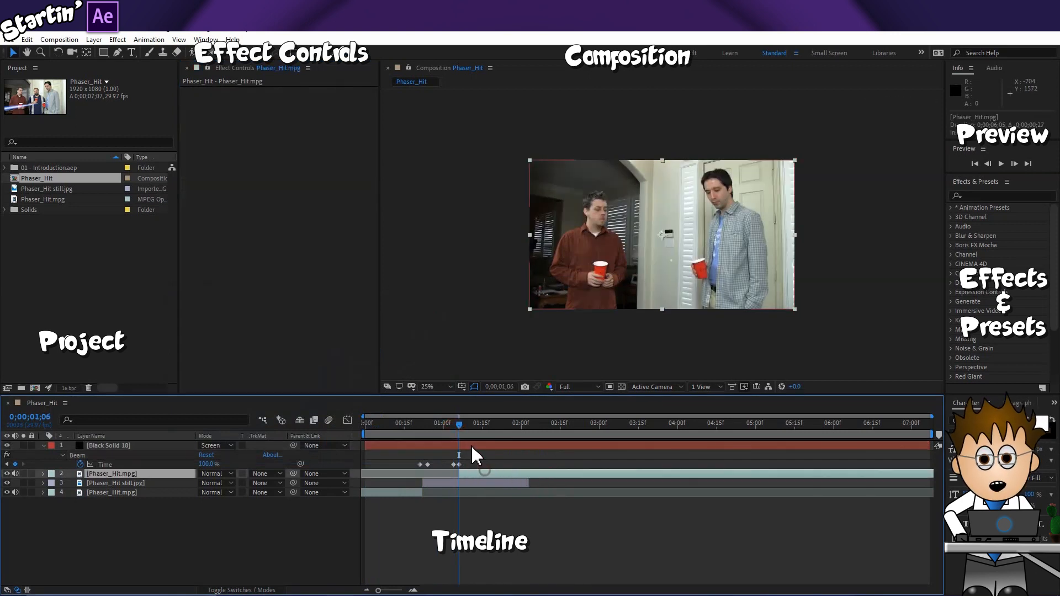
click(108, 445)
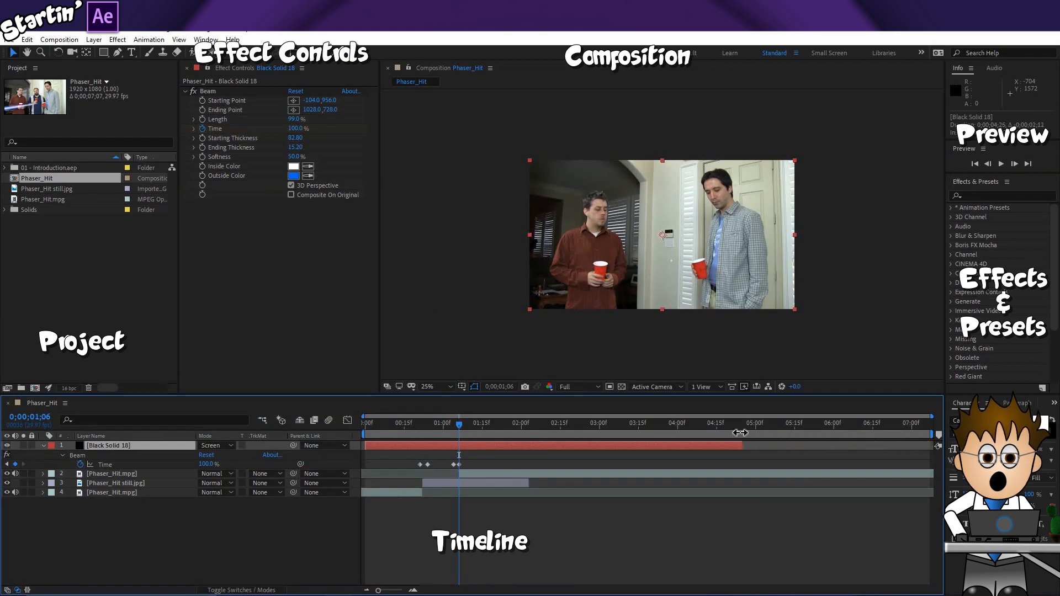
mouse_move(754, 439)
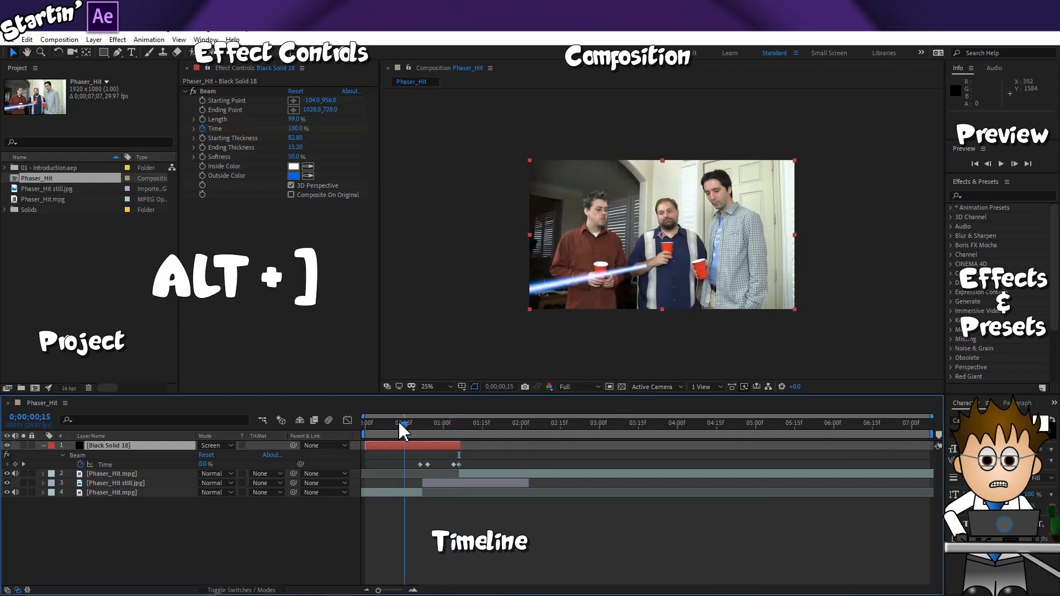
key(space)
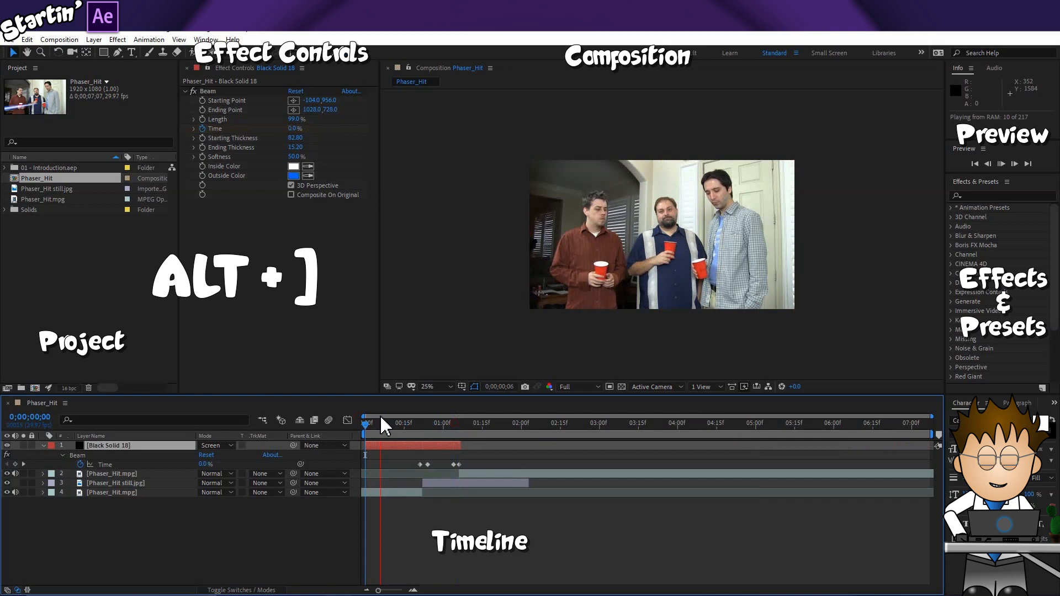